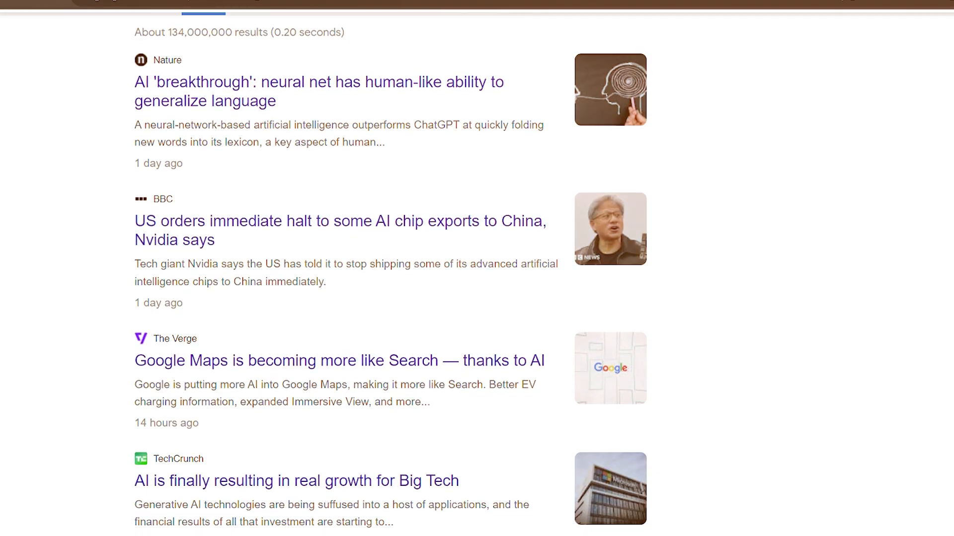
Step: Scroll through the landing page's newsletter-creation steps and reach the Newsfeeds dashboard
{"action": "scroll", "scroll_direction": "down", "scroll_amount": 3}
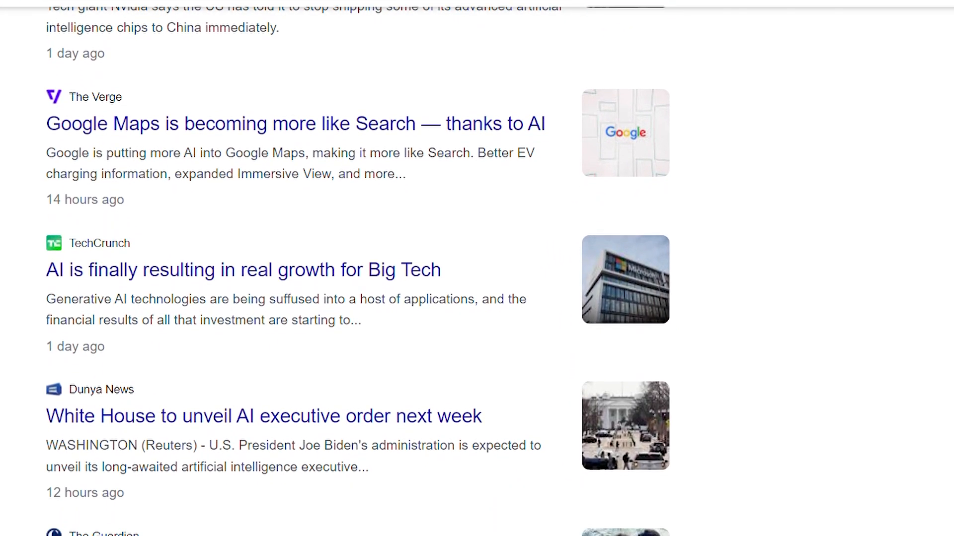
{"action": "scroll", "scroll_direction": "down", "scroll_amount": 3}
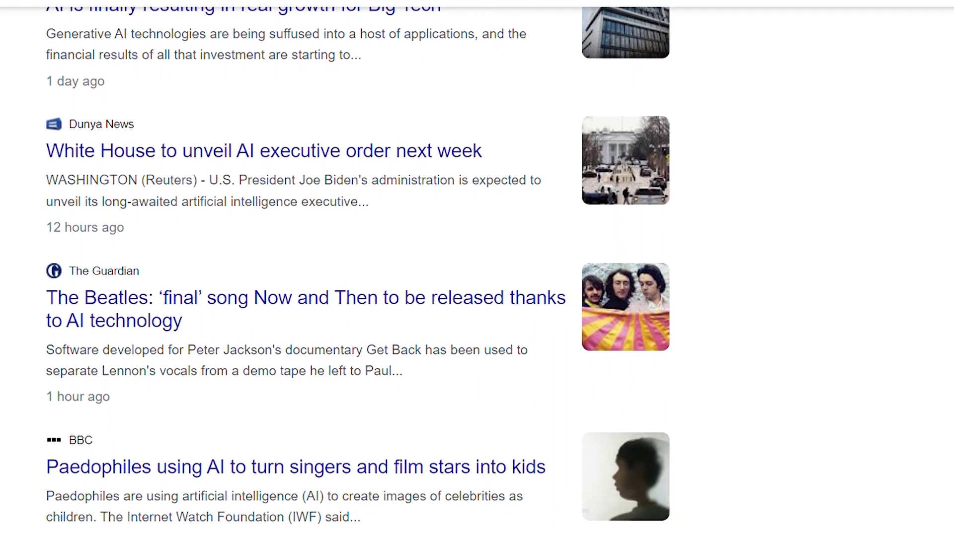
{"action": "scroll", "scroll_direction": "down", "scroll_amount": 3}
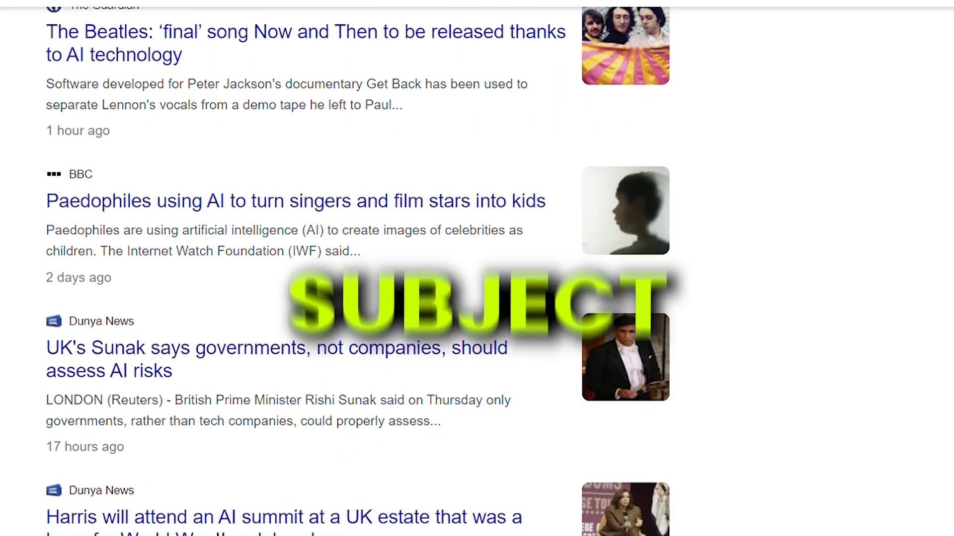
{"action": "scroll", "scroll_direction": "down", "scroll_amount": 3}
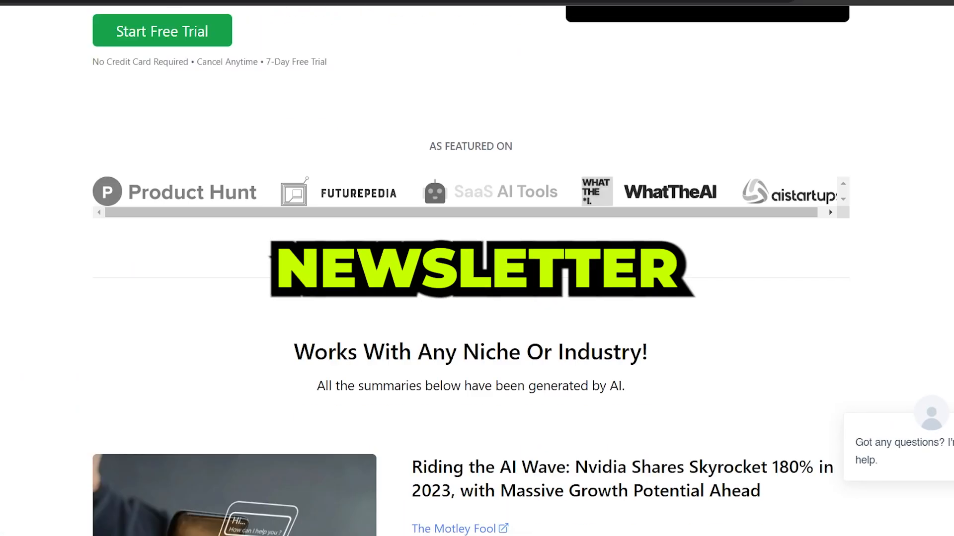
{"action": "scroll", "scroll_direction": "down", "scroll_amount": 3}
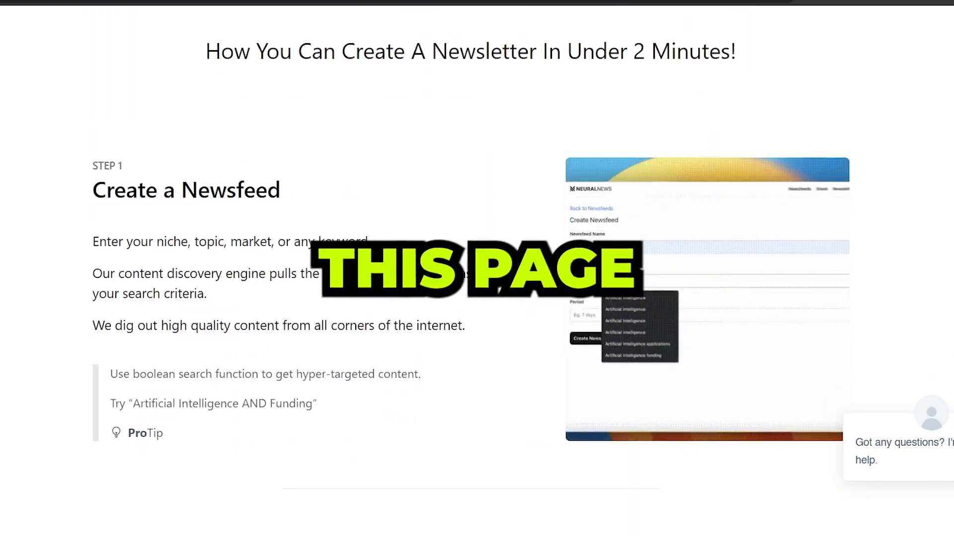
{"action": "scroll", "scroll_direction": "down", "scroll_amount": 3}
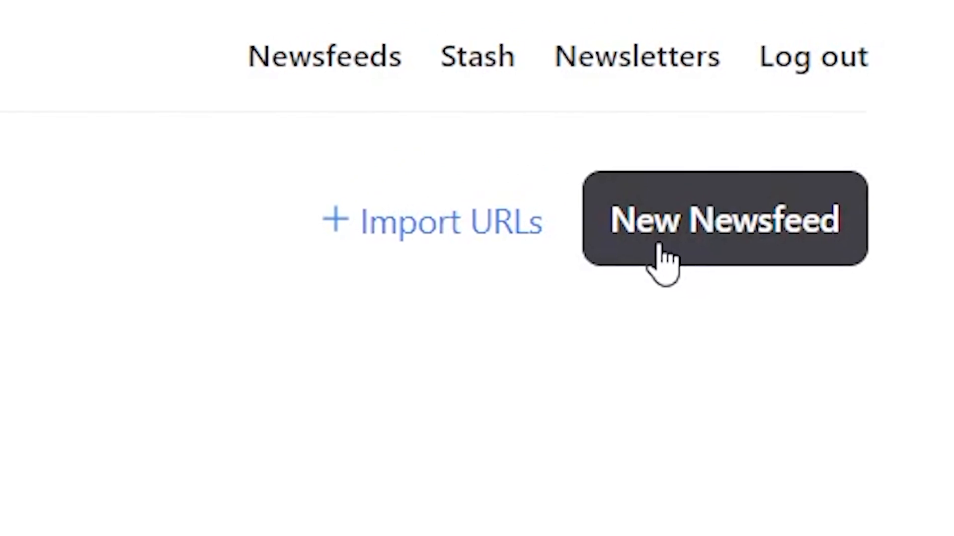
Step: Create a newsfeed named 'AI newsfeed' with query 'Ai trends' and a 7-day period
{"action": "left_click", "coordinate": [724, 220]}
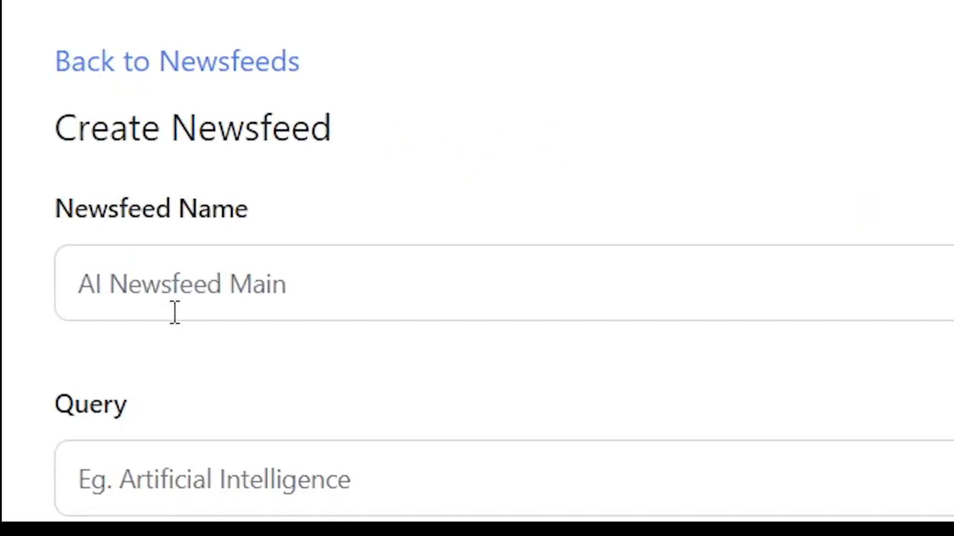
{"action": "scroll", "scroll_direction": "down", "scroll_amount": 3}
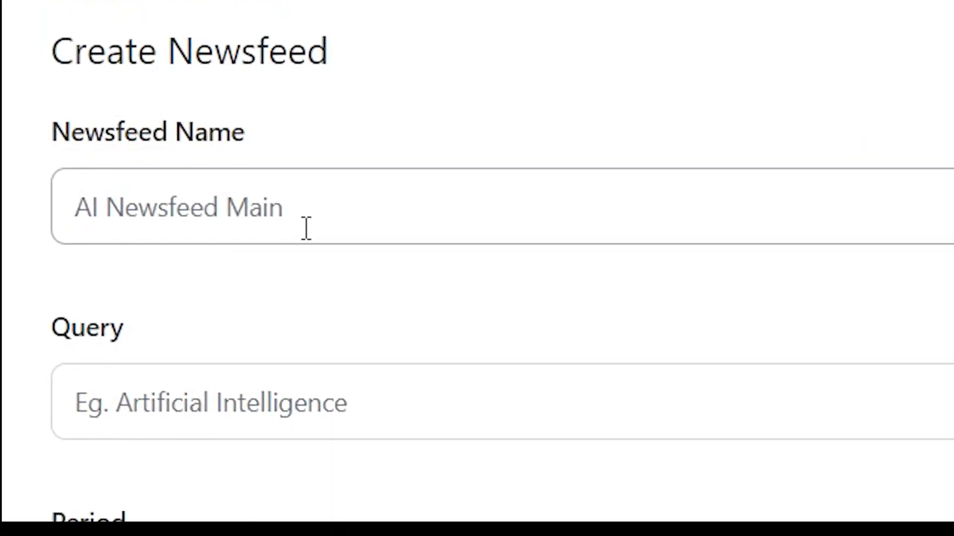
{"action": "type", "text": "AI newsfeed"}
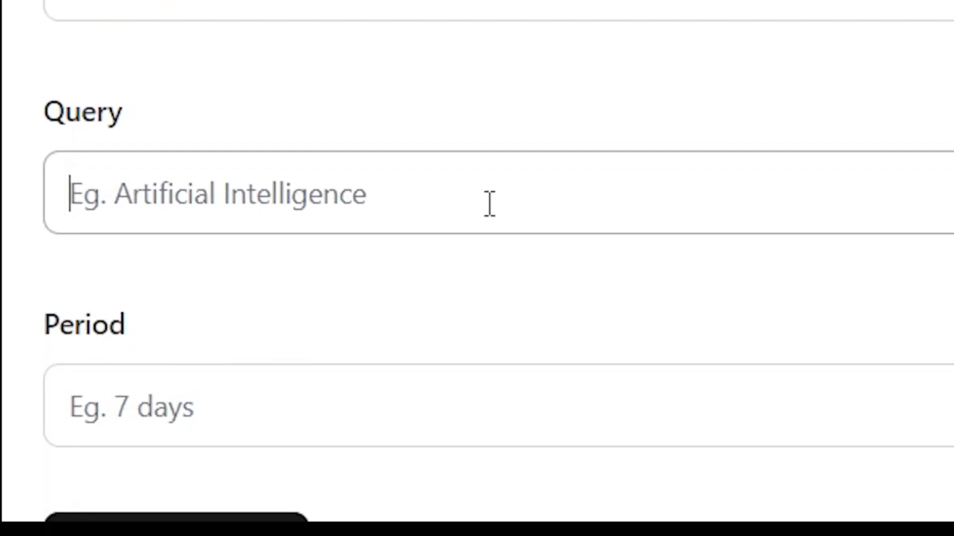
{"action": "type", "text": "Ai trends"}
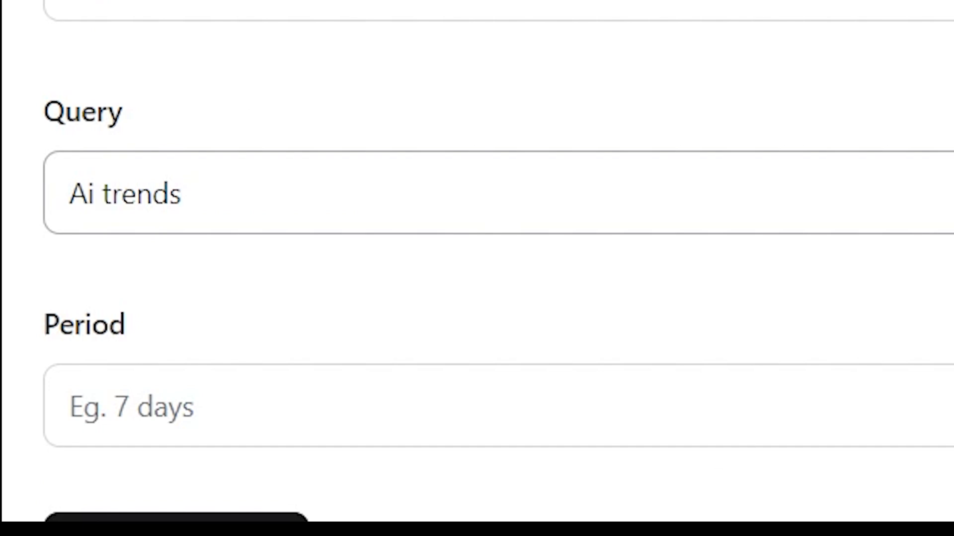
{"action": "scroll", "scroll_direction": "down", "scroll_amount": 3}
{"action": "type", "text": "7"}
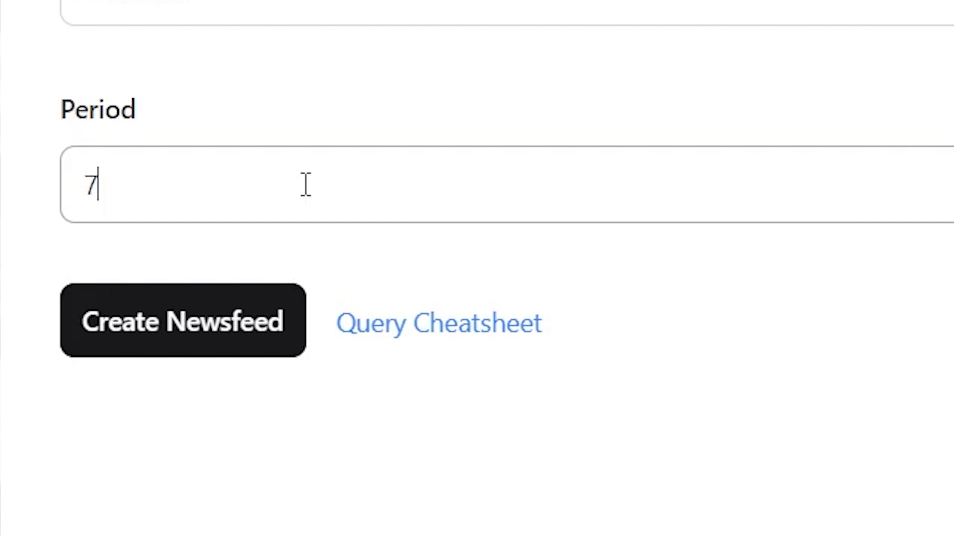
{"action": "mouse_move", "coordinate": [255, 352]}
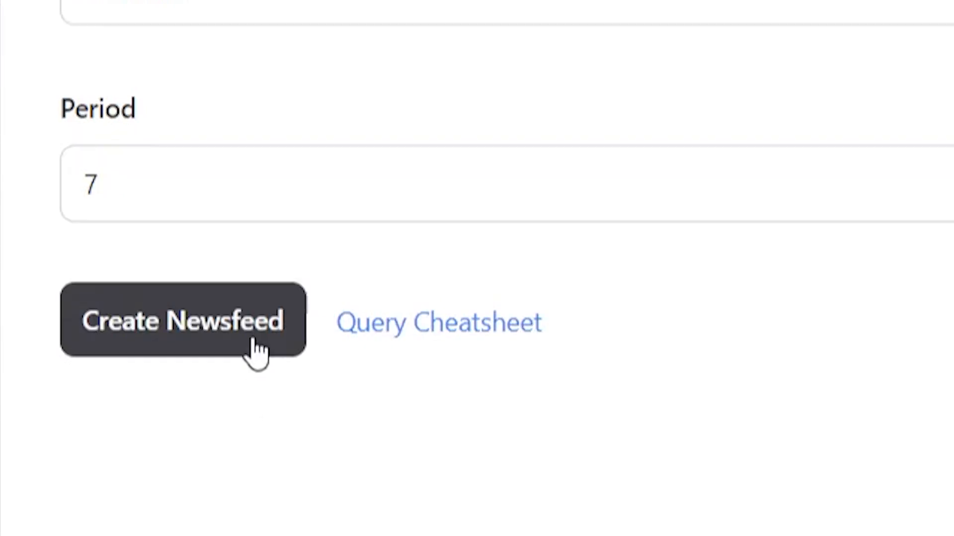
{"action": "left_click", "coordinate": [182, 320]}
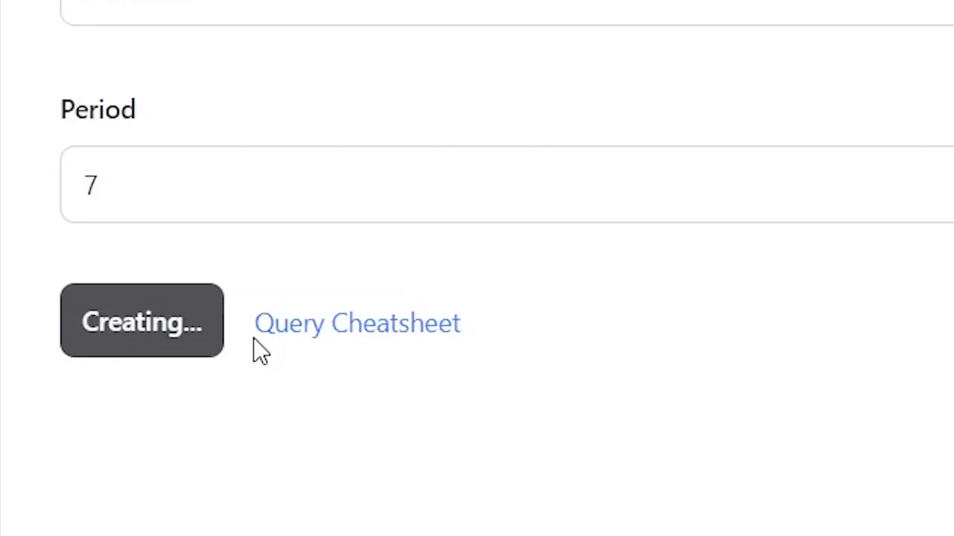
Step: Select five feed articles, including Pharmaphorum and Trend Micro MSSP Alert, and start a newsletter
{"action": "left_click", "coordinate": [141, 320]}
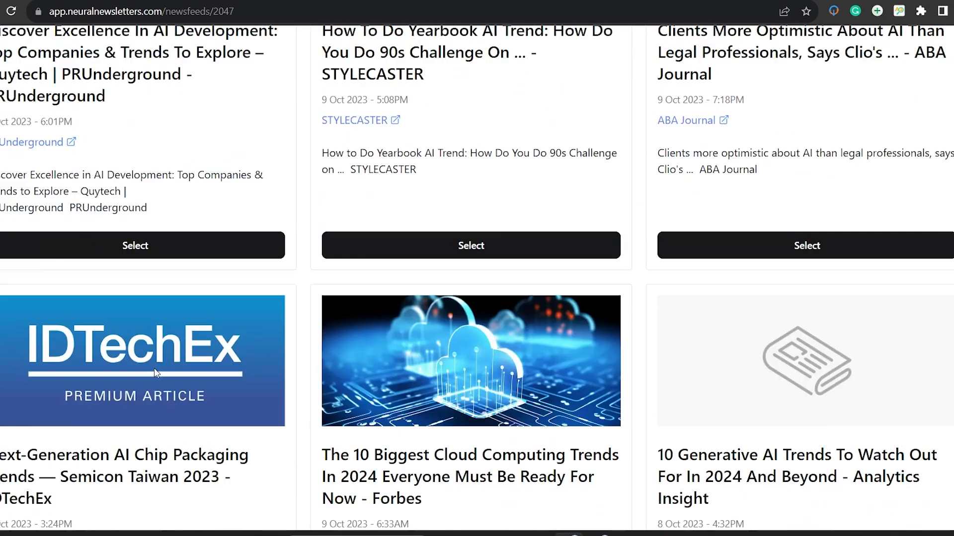
{"action": "scroll", "scroll_direction": "down", "scroll_amount": 3}
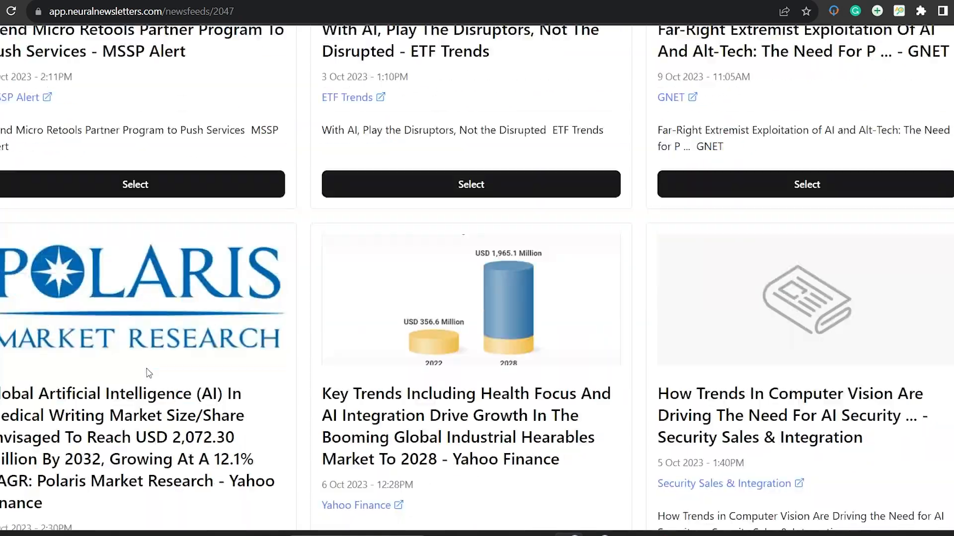
{"action": "scroll", "scroll_direction": "down", "scroll_amount": 3}
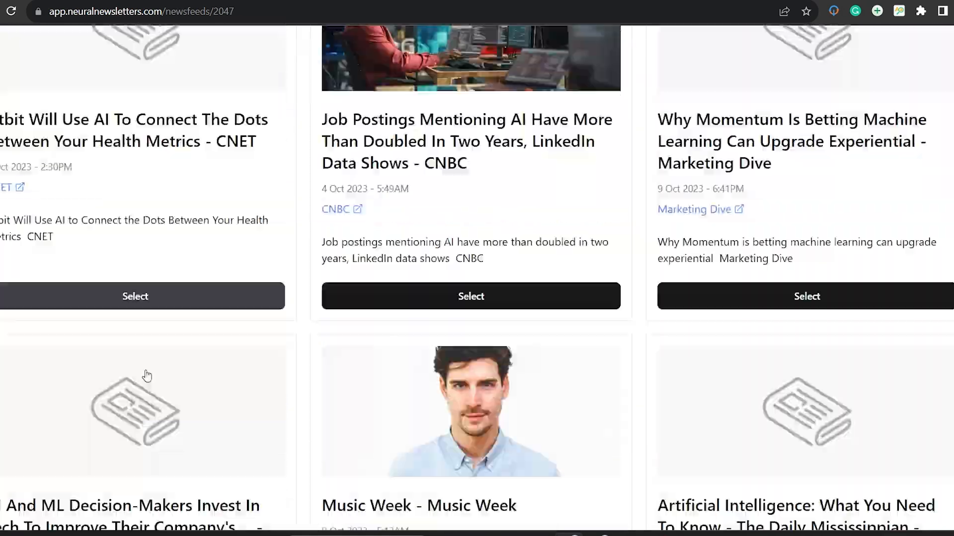
{"action": "scroll", "scroll_direction": "down", "scroll_amount": 3}
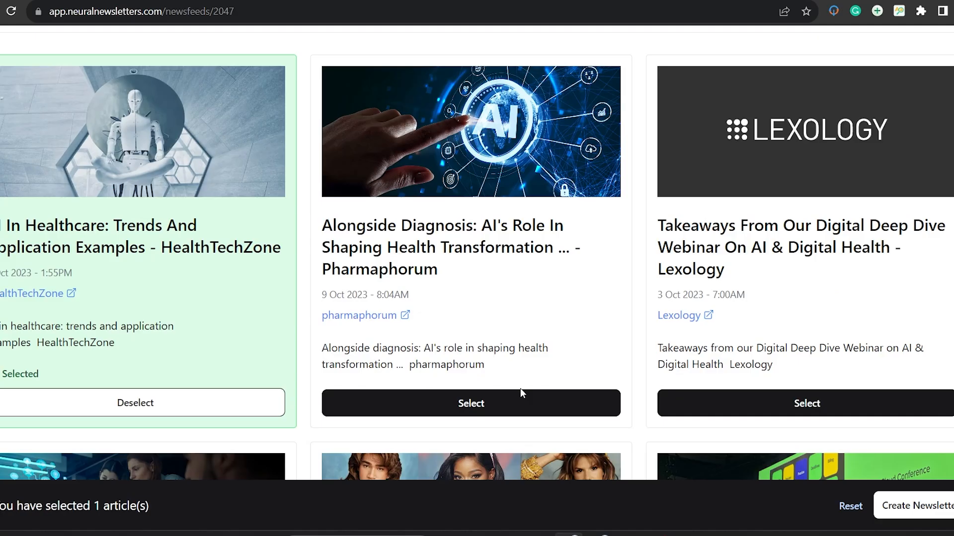
{"action": "left_click", "coordinate": [470, 402]}
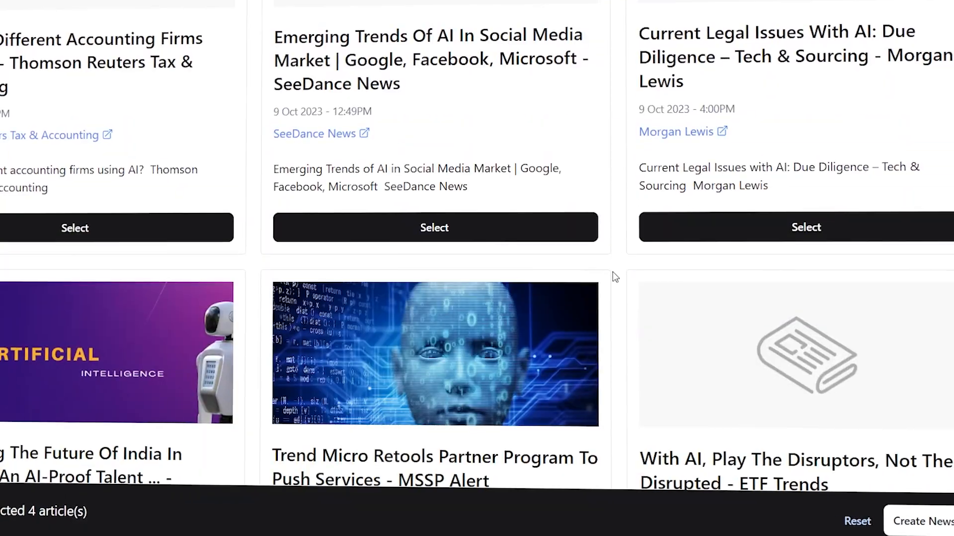
{"action": "left_click", "coordinate": [433, 227]}
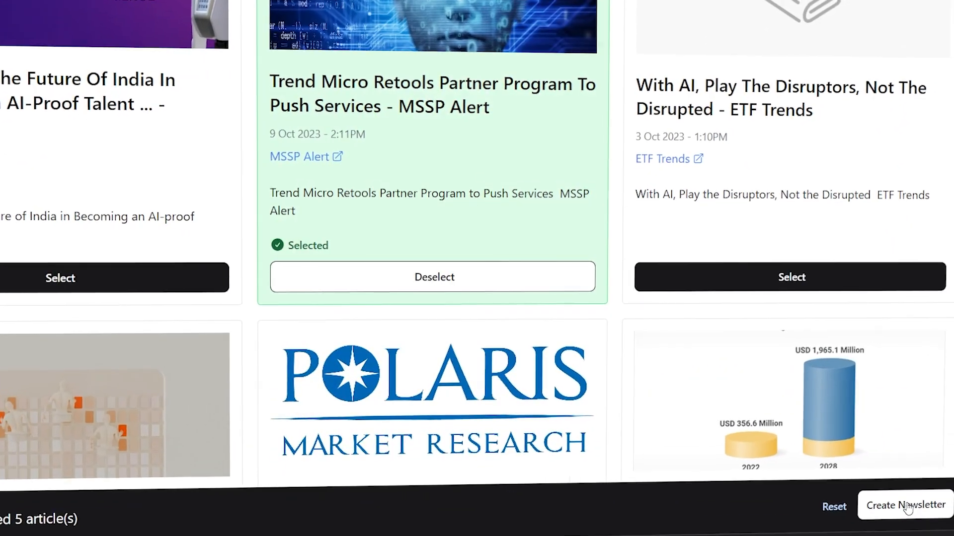
{"action": "left_click", "coordinate": [907, 505]}
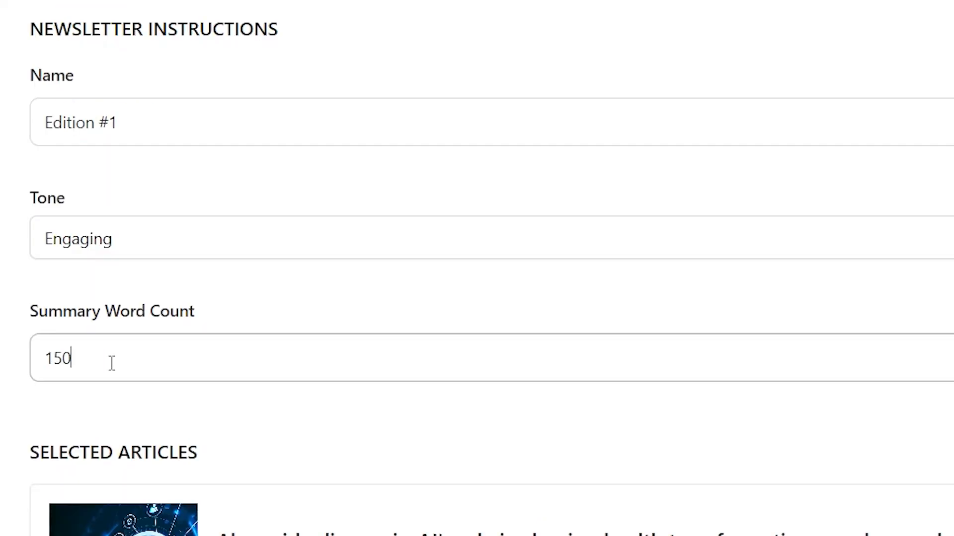
Step: Generate Edition #1 in an Engaging tone with 150-word article summaries
{"action": "key", "text": "Backspace"}
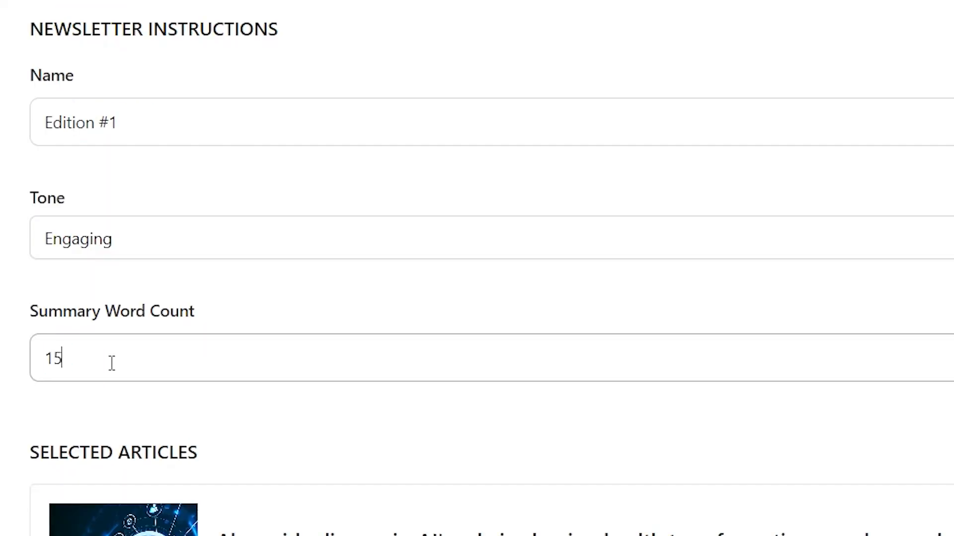
{"action": "type", "text": "0"}
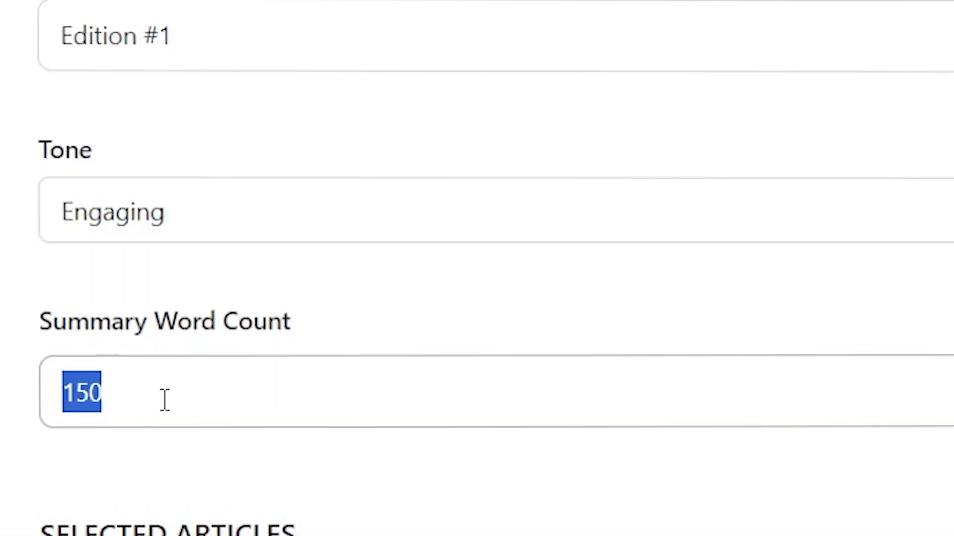
{"action": "scroll", "scroll_direction": "down", "scroll_amount": 3}
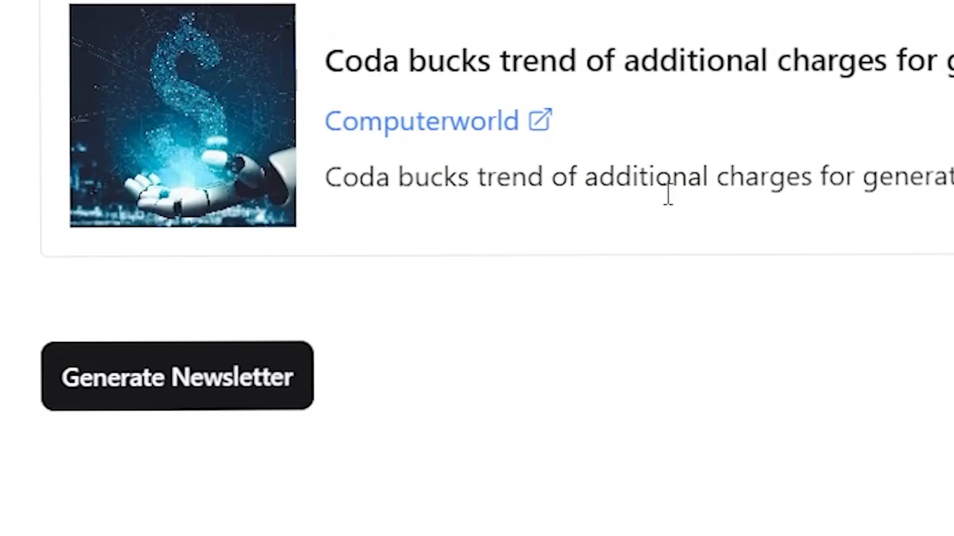
{"action": "left_click", "coordinate": [177, 376]}
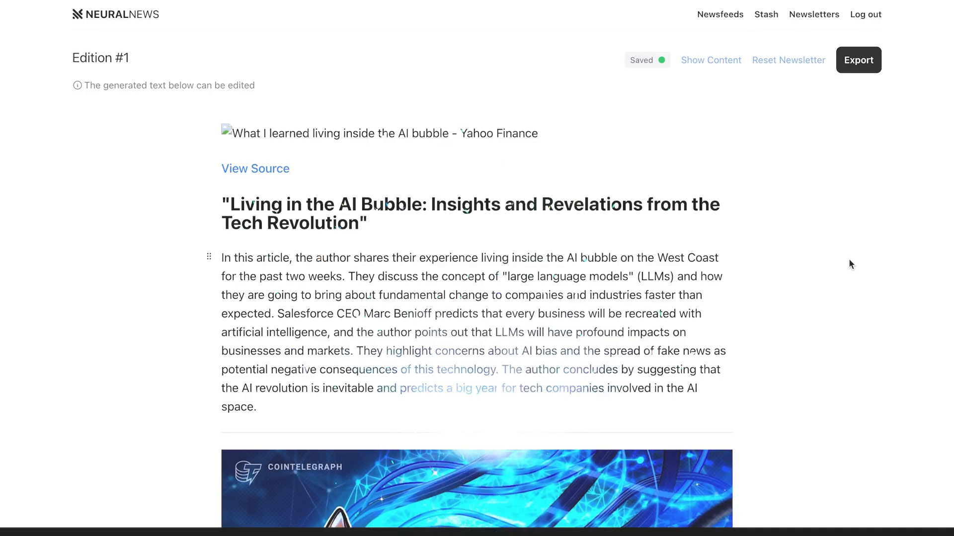
Step: Export the generated Edition #1 newsletter
{"action": "scroll", "scroll_direction": "down", "scroll_amount": 3}
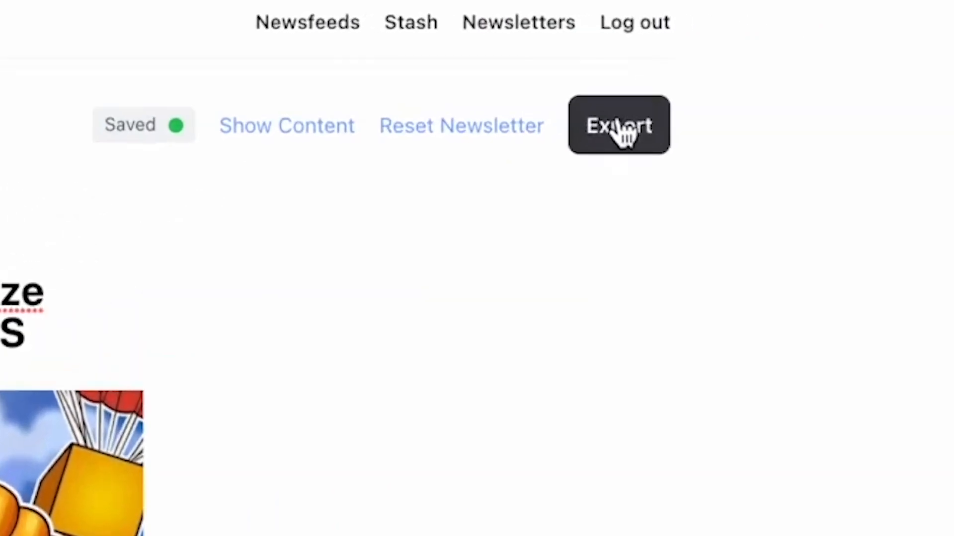
{"action": "left_click", "coordinate": [618, 124]}
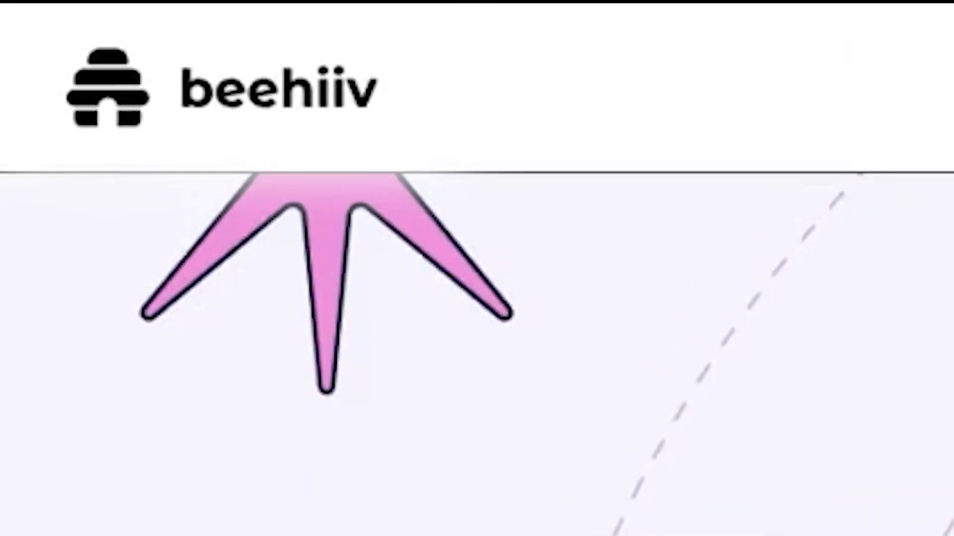
Step: Sign up for the beehiiv free trial and create an account with a password
{"action": "scroll", "scroll_direction": "down", "scroll_amount": 3}
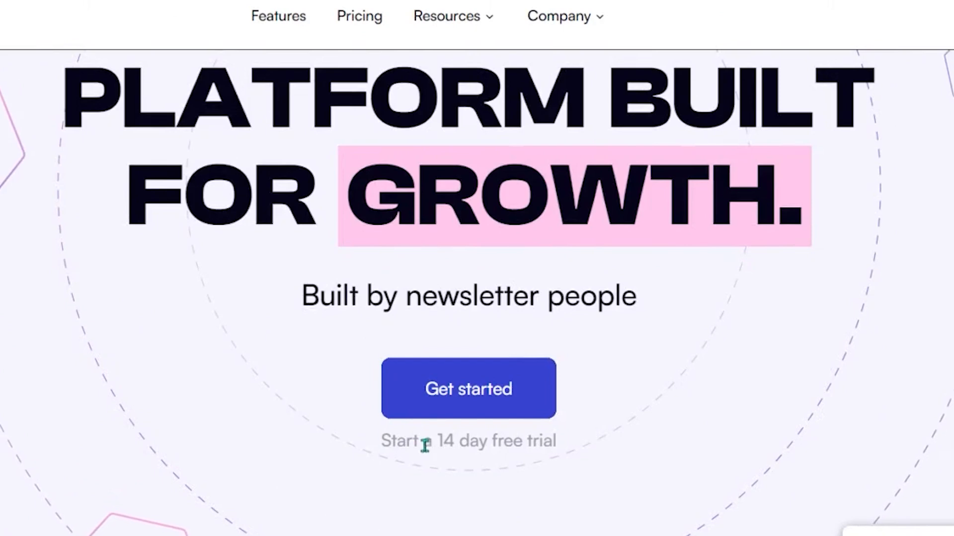
{"action": "left_click", "coordinate": [468, 388]}
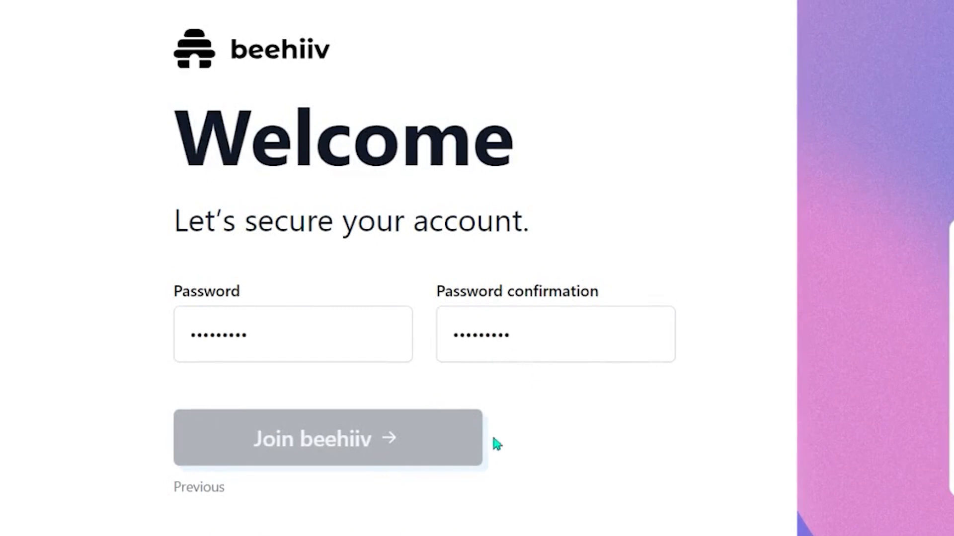
{"action": "scroll", "scroll_direction": "down", "scroll_amount": 3}
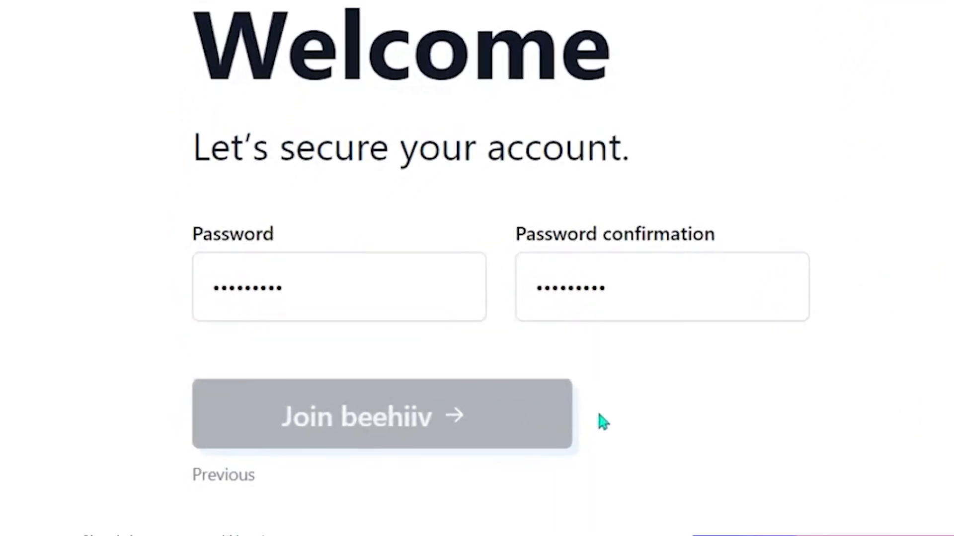
{"action": "left_click", "coordinate": [381, 414]}
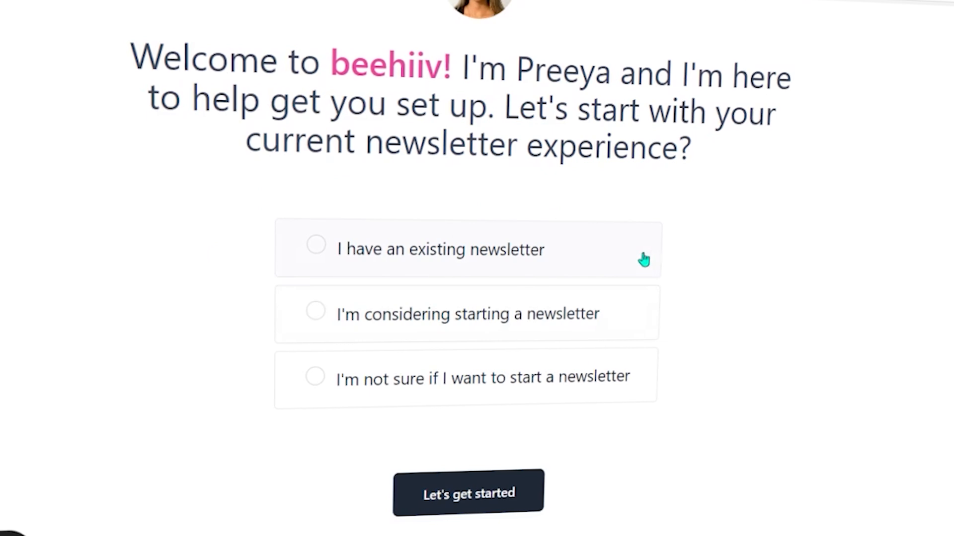
Step: Answer onboarding: existing newsletter, Other platform, no paid subscribers, and save the ezzas-newsletter URL
{"action": "left_click", "coordinate": [316, 250]}
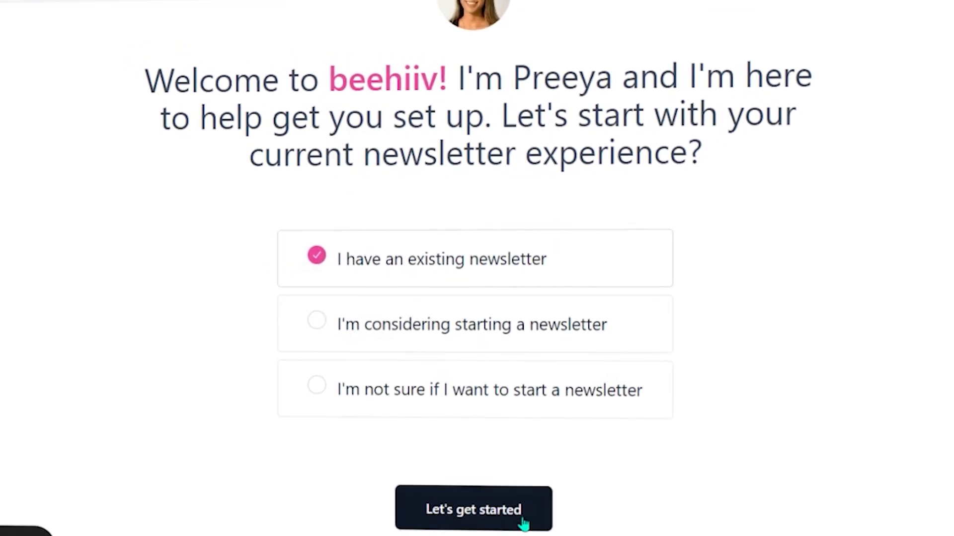
{"action": "left_click", "coordinate": [473, 510]}
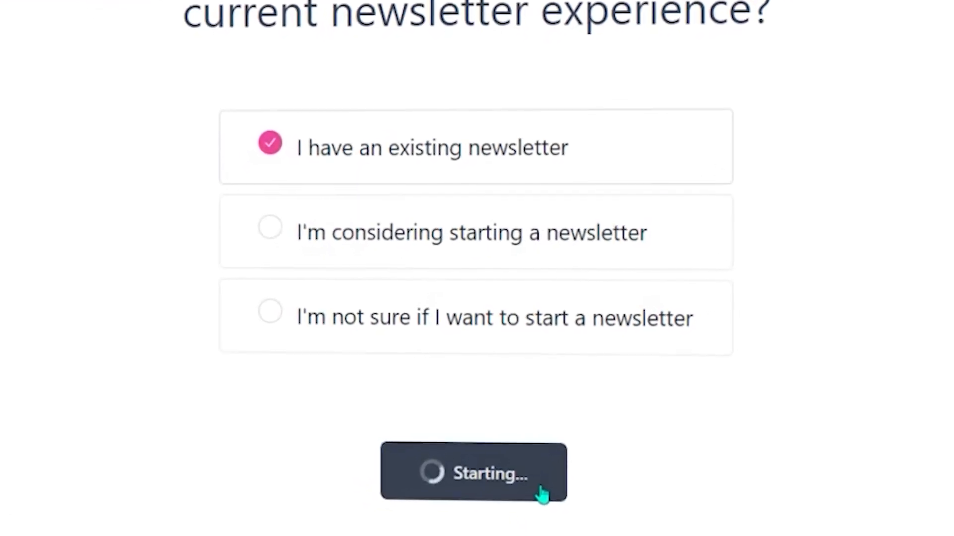
{"action": "left_click", "coordinate": [473, 473]}
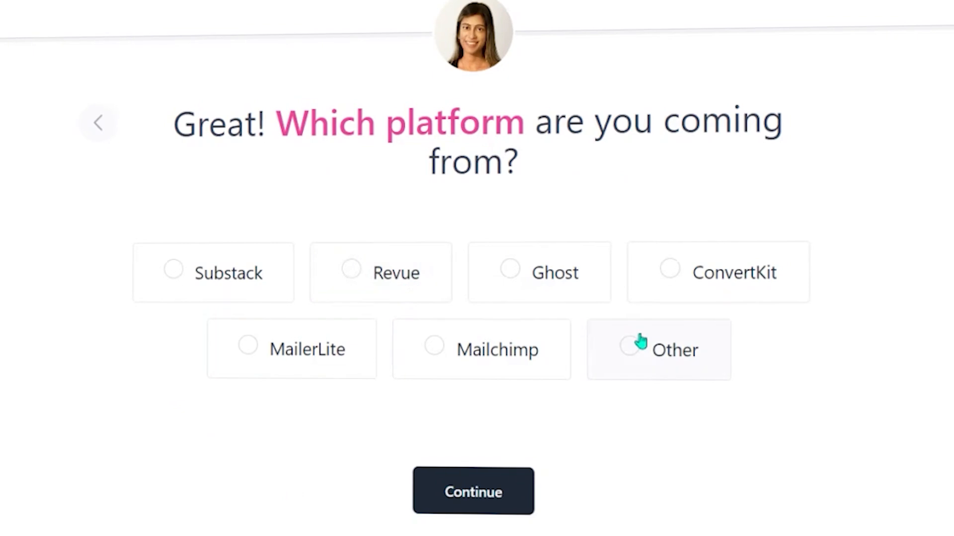
{"action": "left_click", "coordinate": [472, 491]}
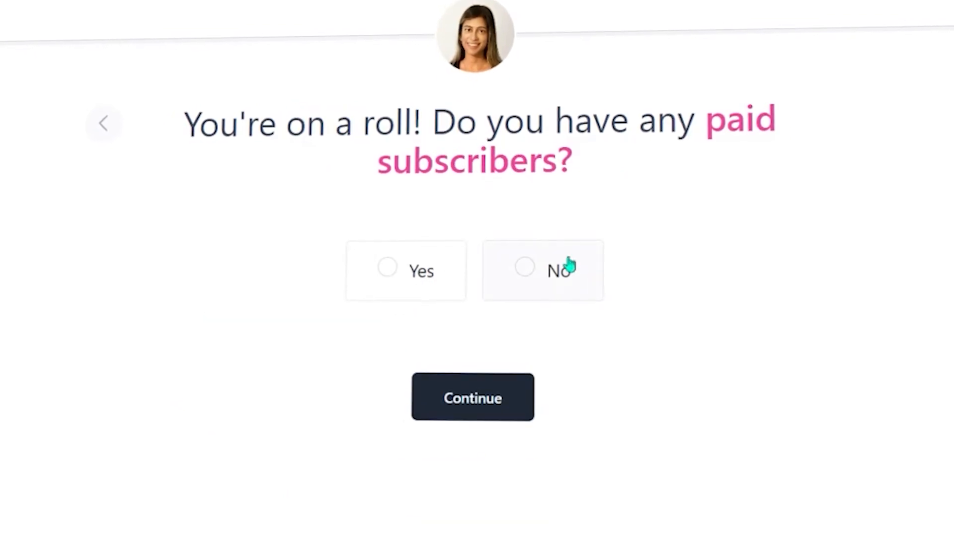
{"action": "left_click", "coordinate": [472, 398]}
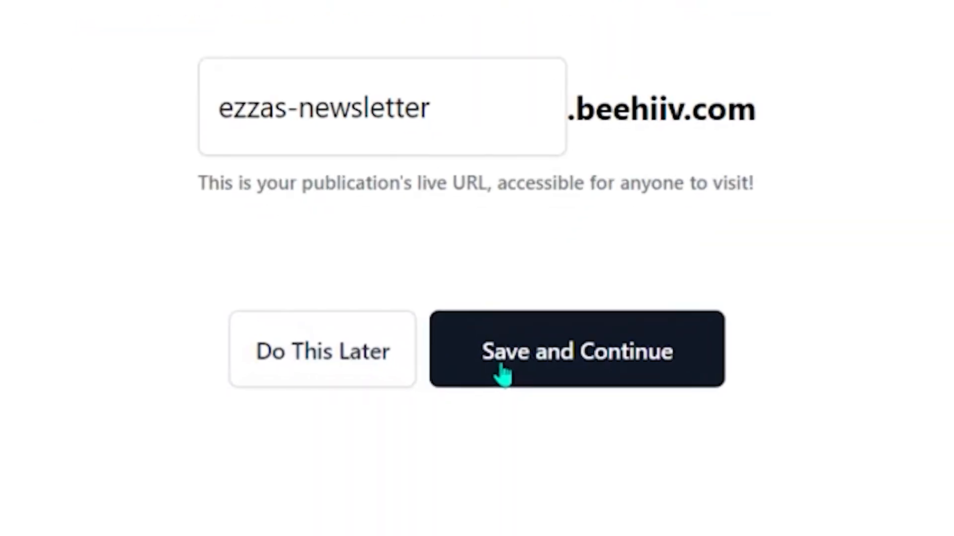
{"action": "left_click", "coordinate": [576, 350]}
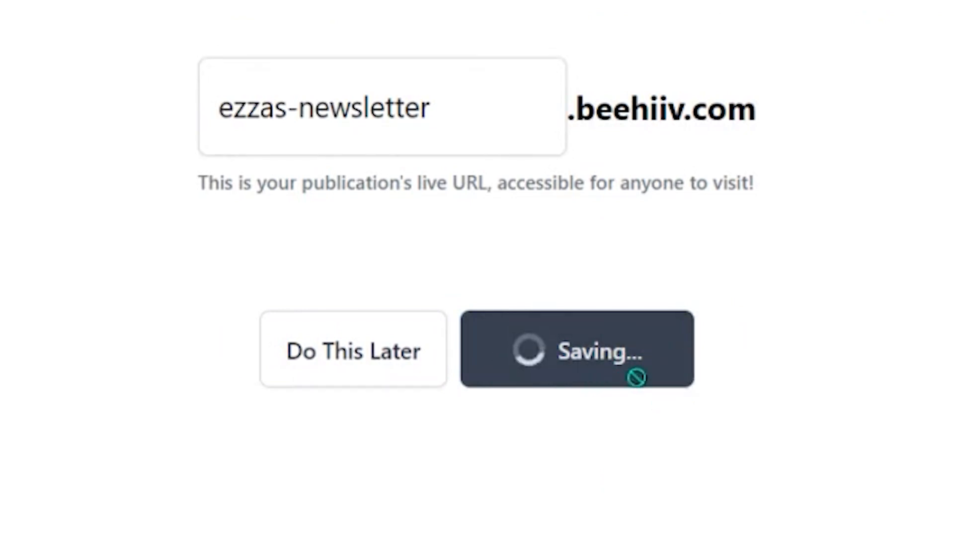
{"action": "left_click", "coordinate": [577, 349]}
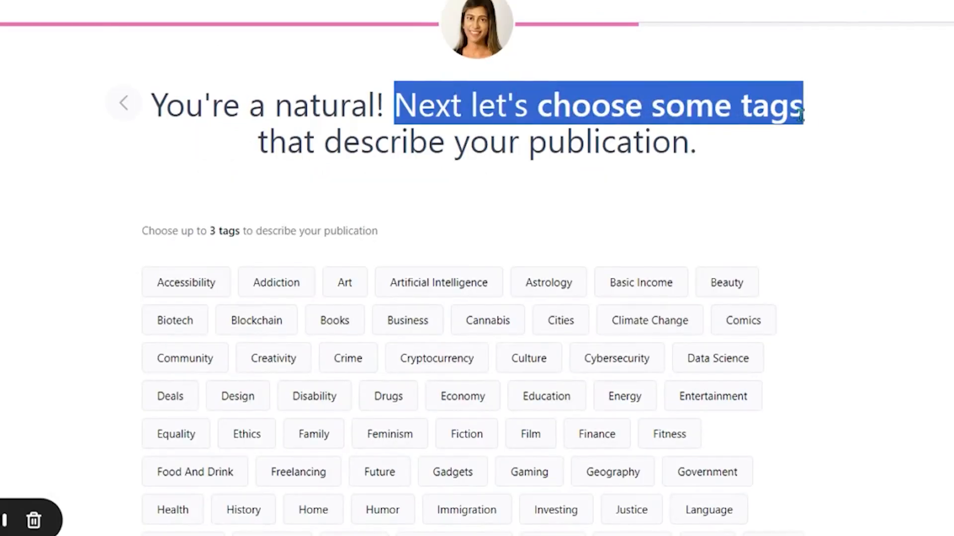
Step: Skip past the tag step and keep the default brand colours
{"action": "scroll", "scroll_direction": "down", "scroll_amount": 3}
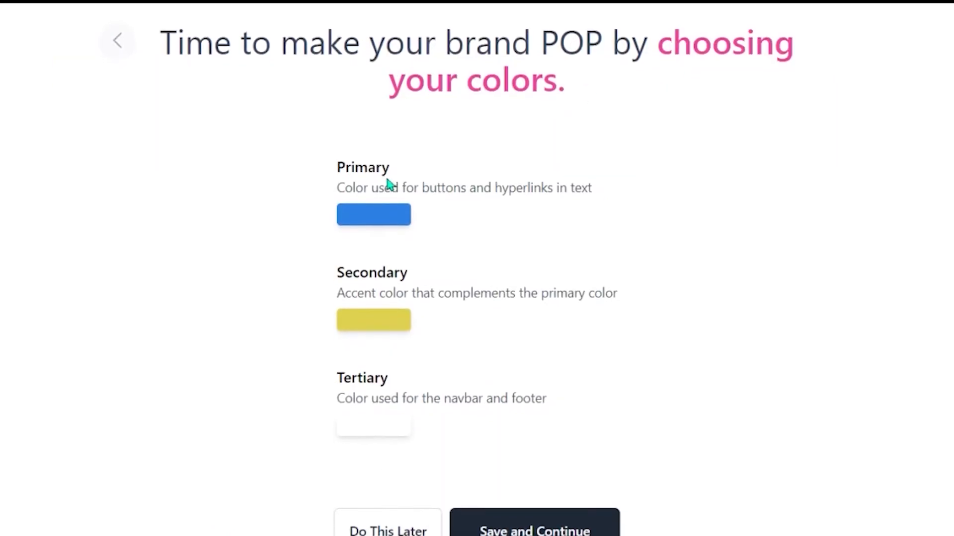
{"action": "scroll", "scroll_direction": "down", "scroll_amount": 3}
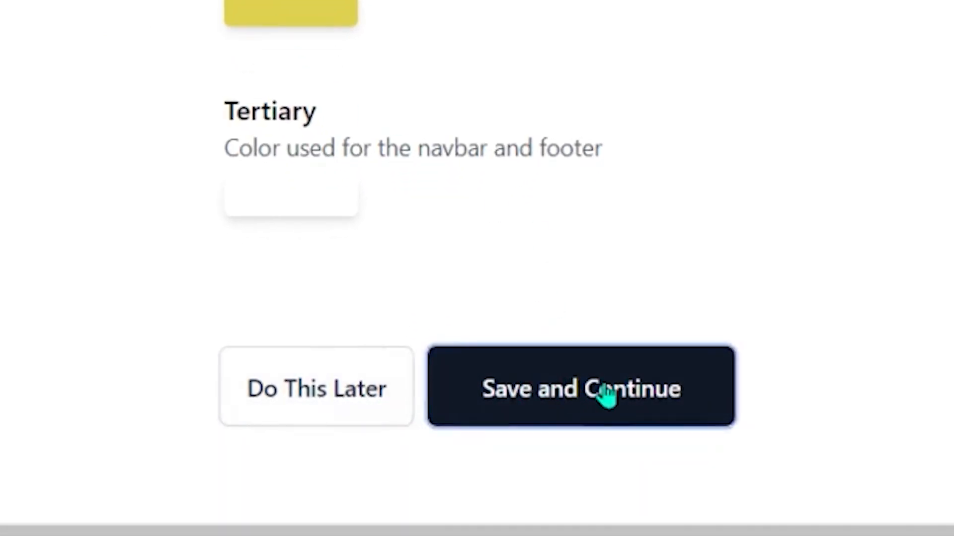
{"action": "left_click", "coordinate": [580, 388]}
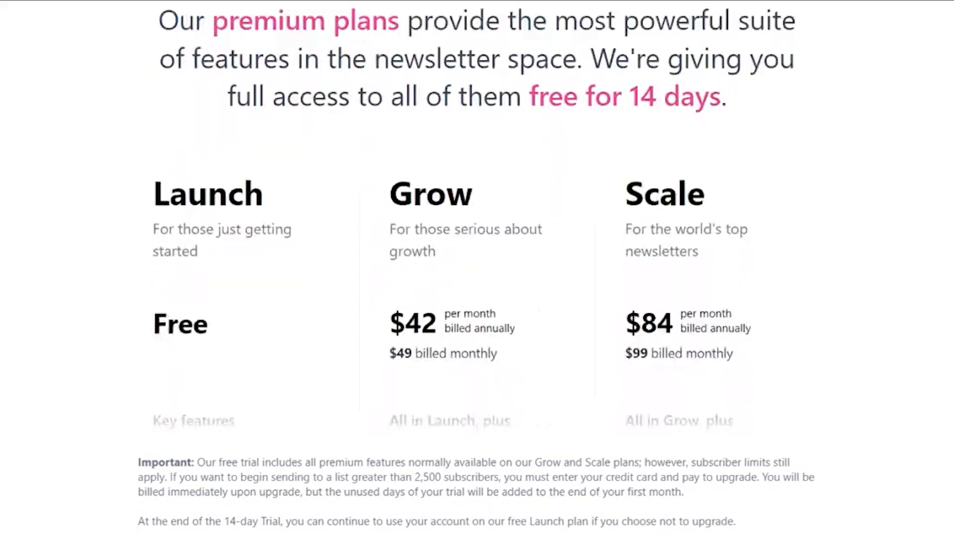
Step: Review the premium plans and start the 14-day free trial
{"action": "scroll", "scroll_direction": "down", "scroll_amount": 3}
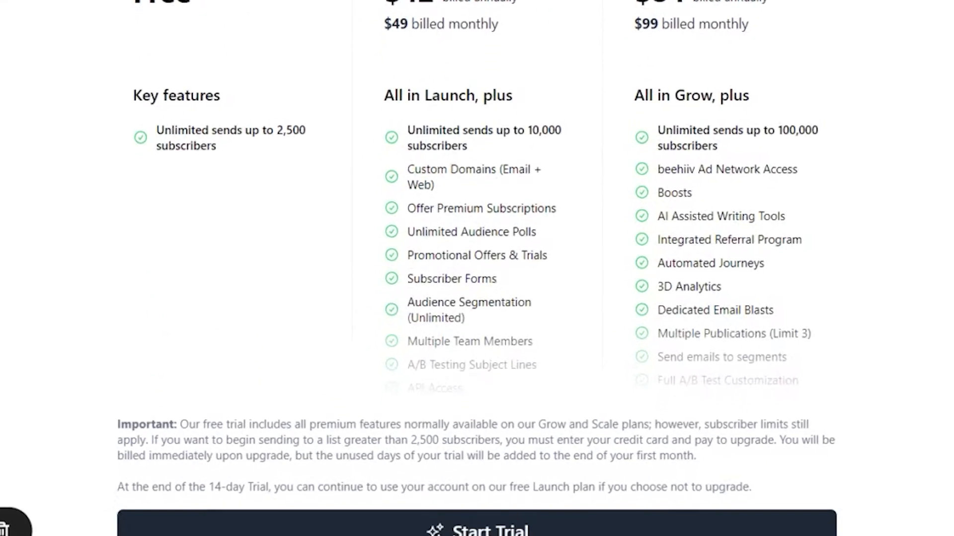
{"action": "scroll", "scroll_direction": "down", "scroll_amount": 3}
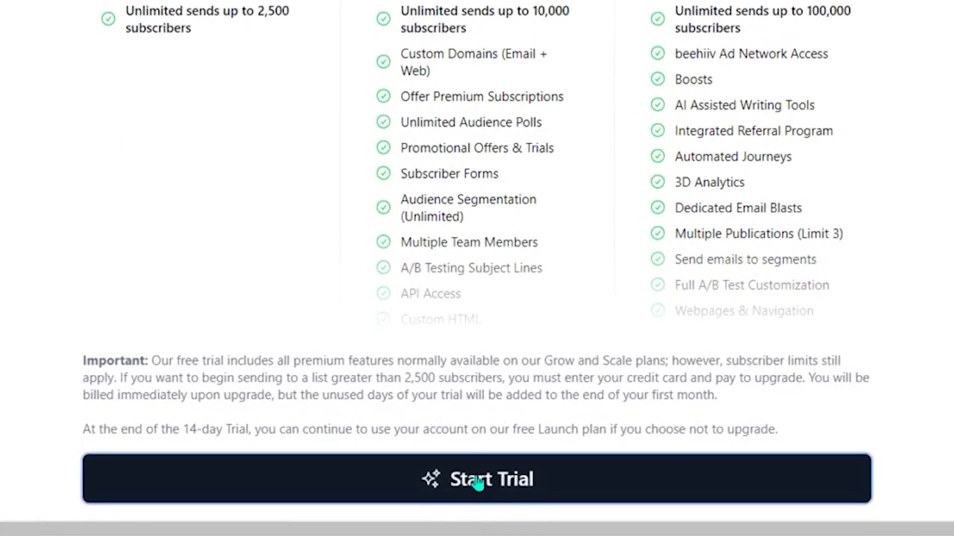
{"action": "left_click", "coordinate": [476, 479]}
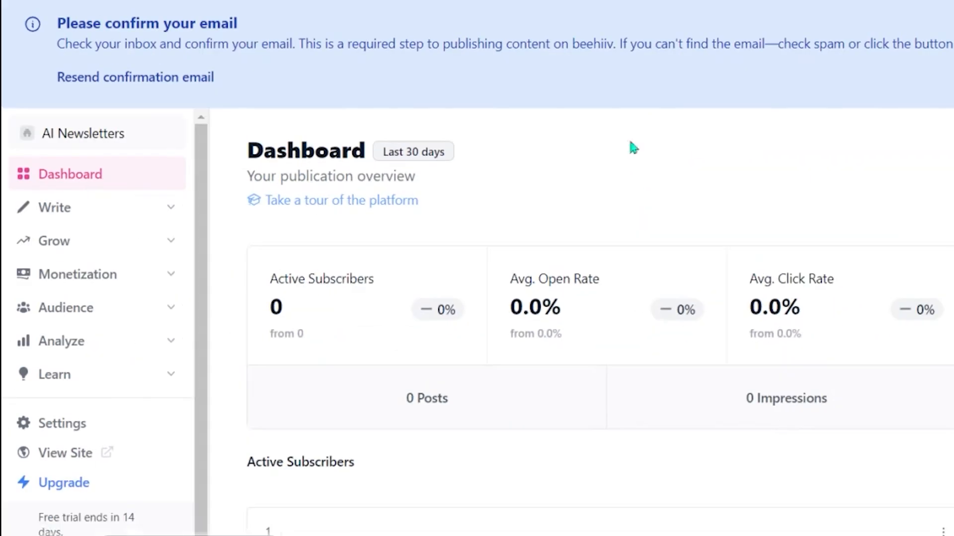
{"action": "mouse_move", "coordinate": [138, 298]}
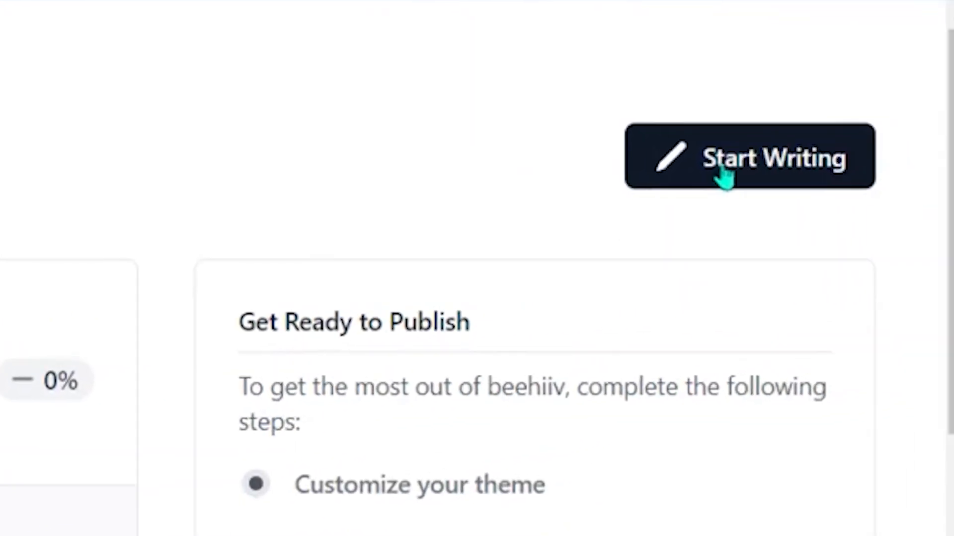
Step: Start a new draft post and review its email and website settings
{"action": "left_click", "coordinate": [749, 157]}
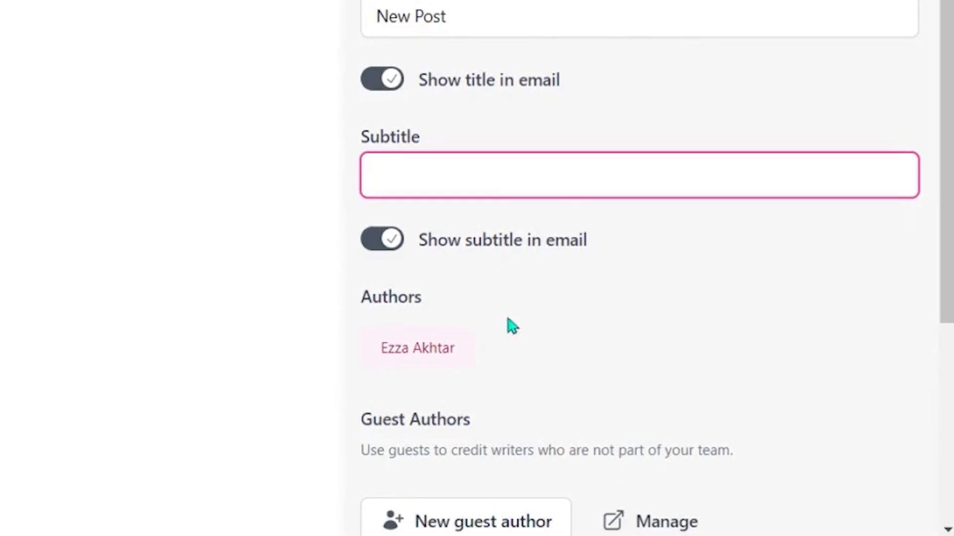
{"action": "scroll", "scroll_direction": "down", "scroll_amount": 3}
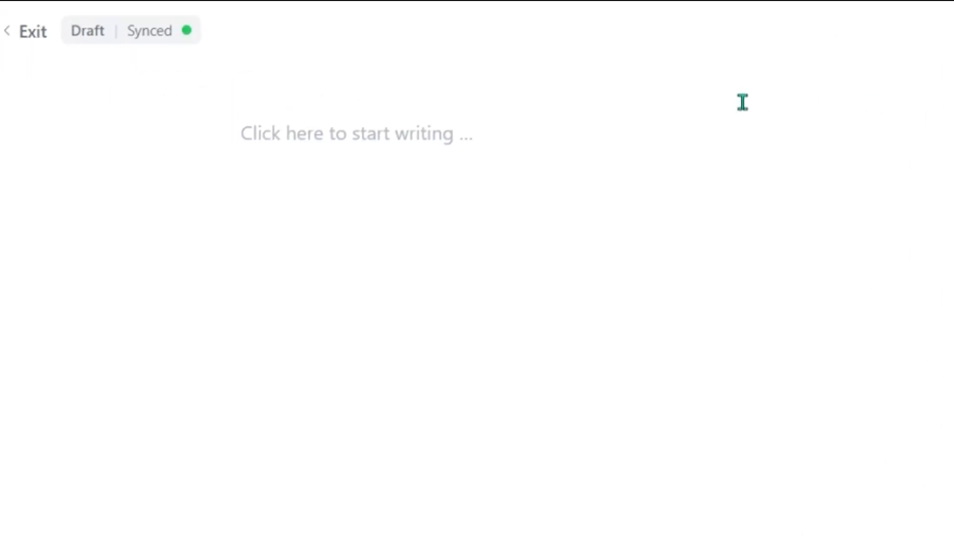
{"action": "left_click", "coordinate": [571, 25]}
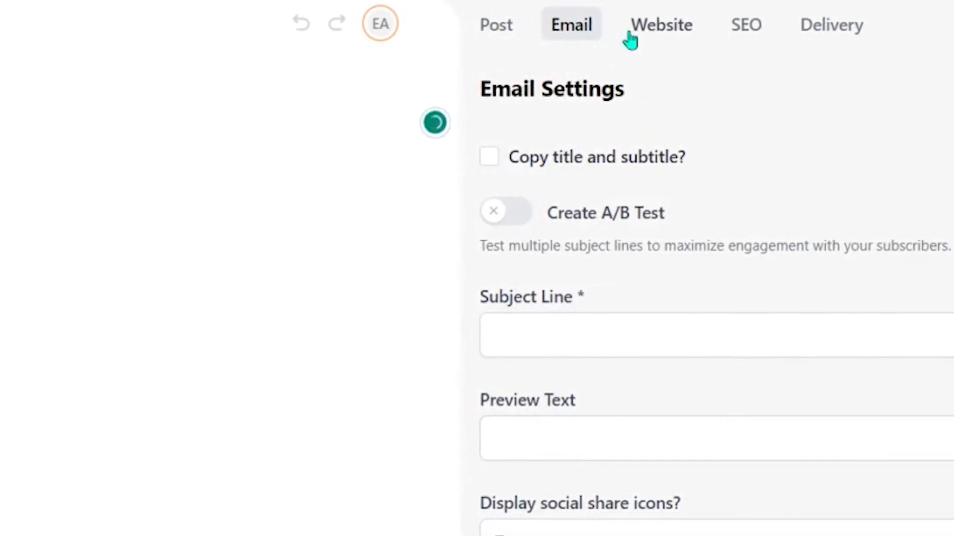
{"action": "left_click", "coordinate": [659, 25]}
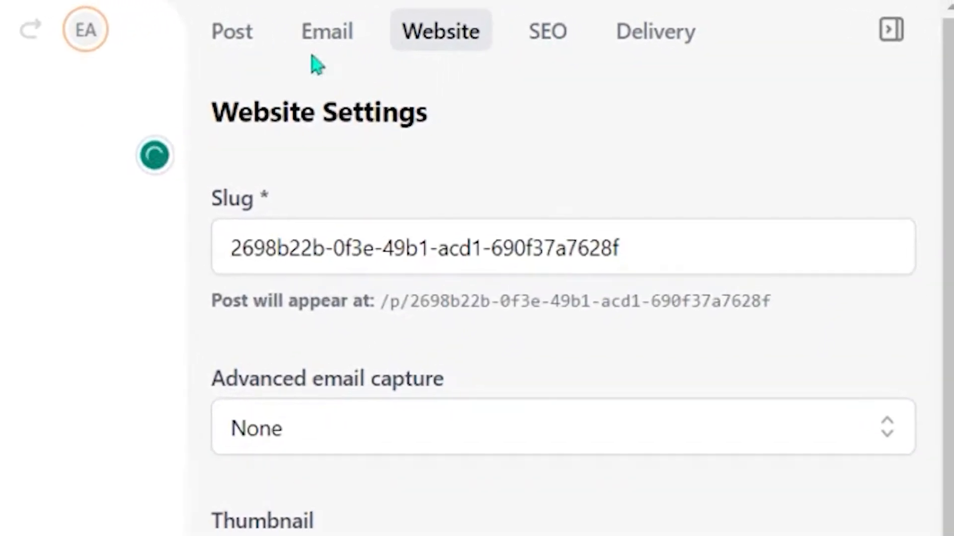
{"action": "mouse_move", "coordinate": [656, 34]}
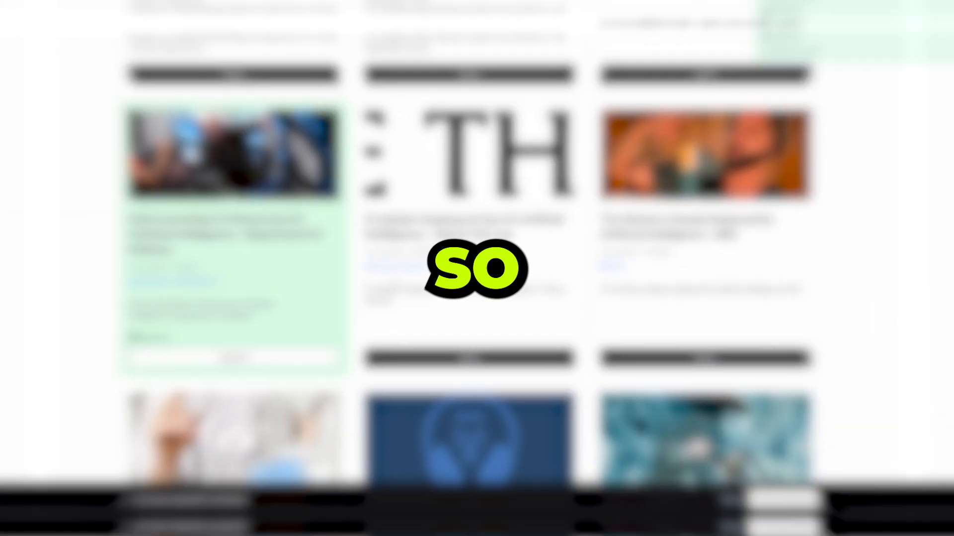
{"action": "scroll", "scroll_direction": "down", "scroll_amount": 3}
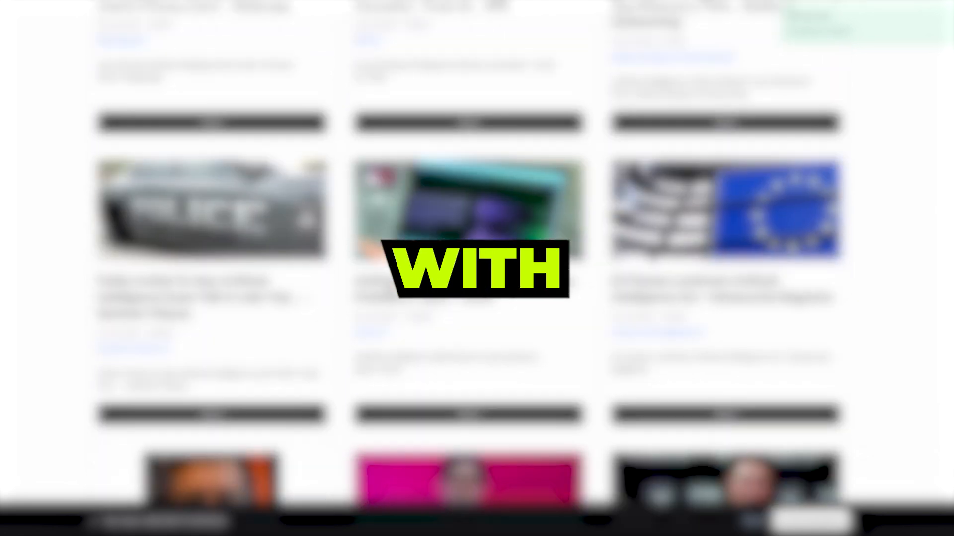
{"action": "scroll", "scroll_direction": "down", "scroll_amount": 3}
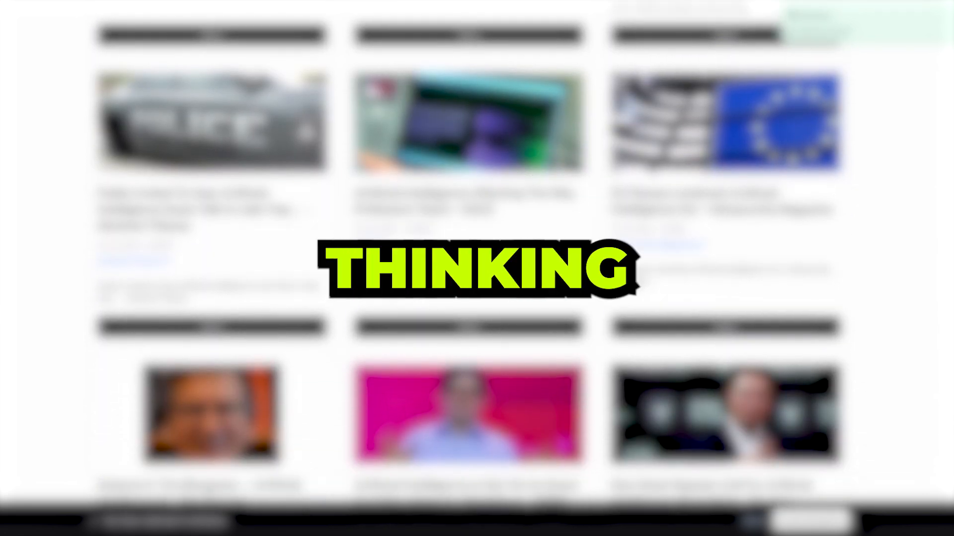
{"action": "scroll", "scroll_direction": "down", "scroll_amount": 3}
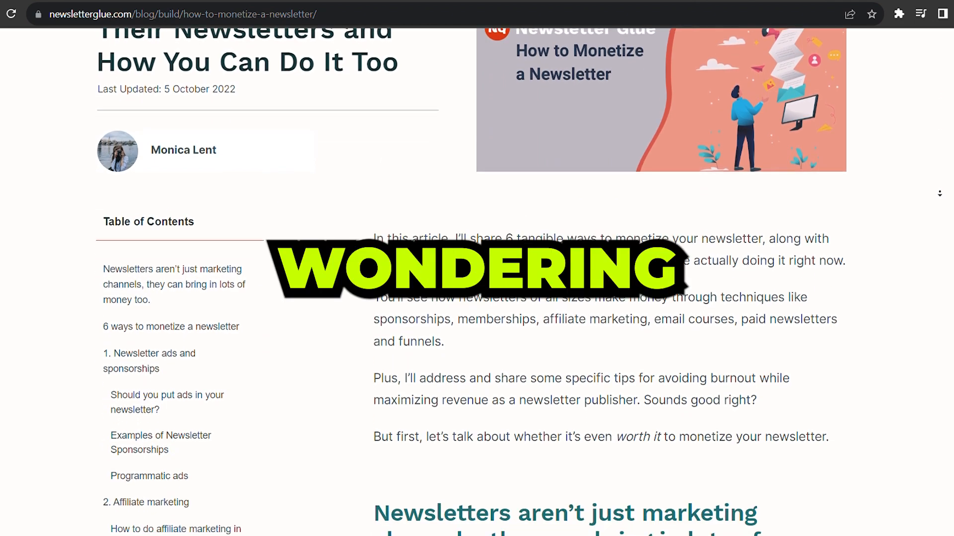
Step: Scroll through the Newsletter Glue article on monetizing a newsletter
{"action": "scroll", "scroll_direction": "down", "scroll_amount": 3}
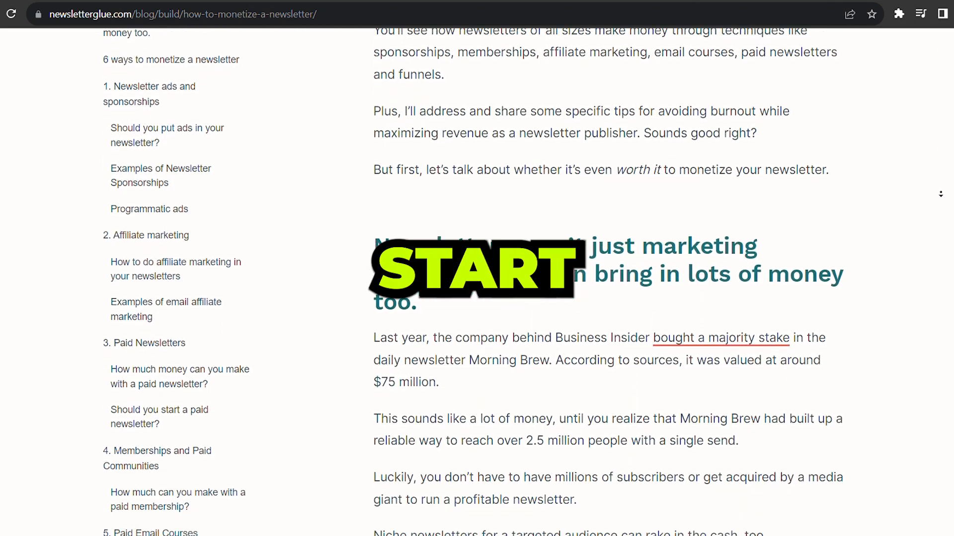
{"action": "scroll", "scroll_direction": "down", "scroll_amount": 3}
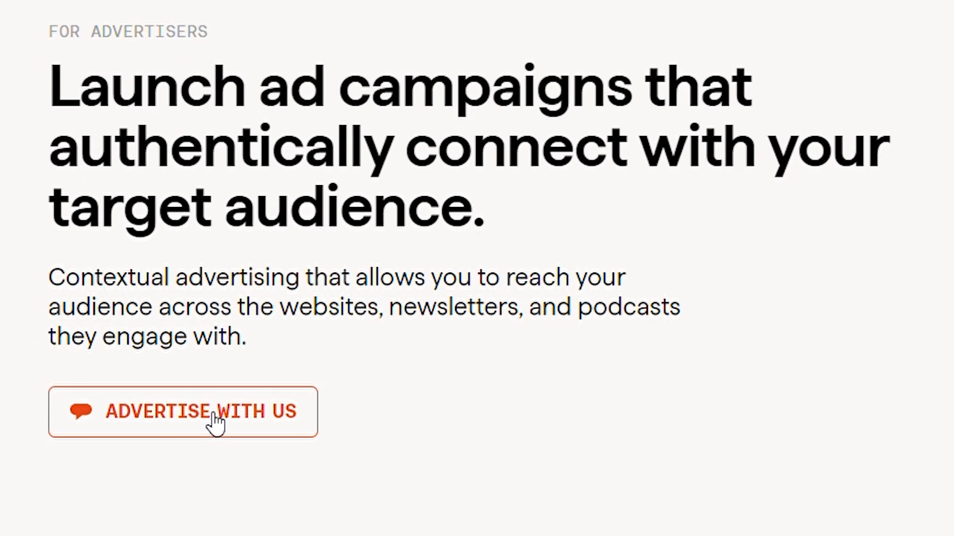
Step: Fill out and submit the BuySellAds 'Advertise With Us' inquiry form
{"action": "left_click", "coordinate": [182, 412]}
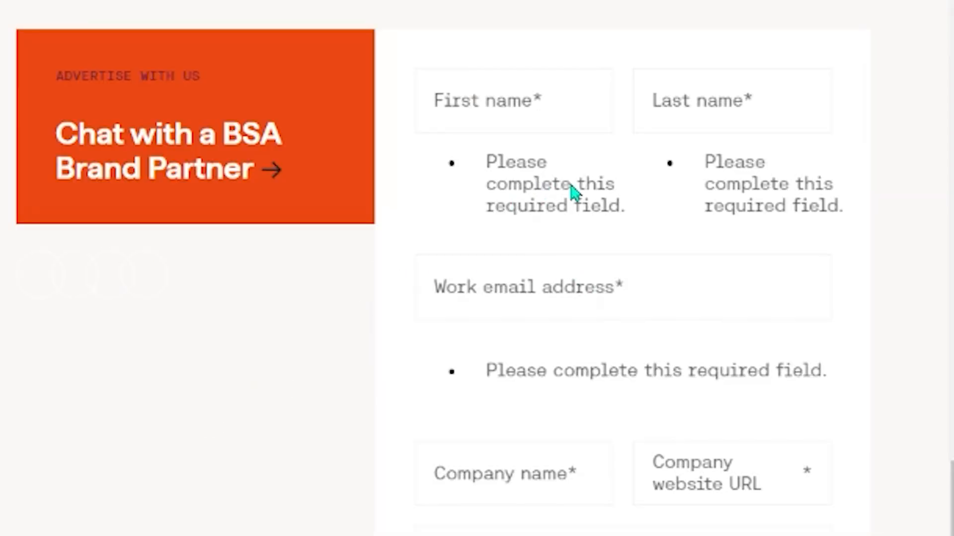
{"action": "scroll", "scroll_direction": "down", "scroll_amount": 3}
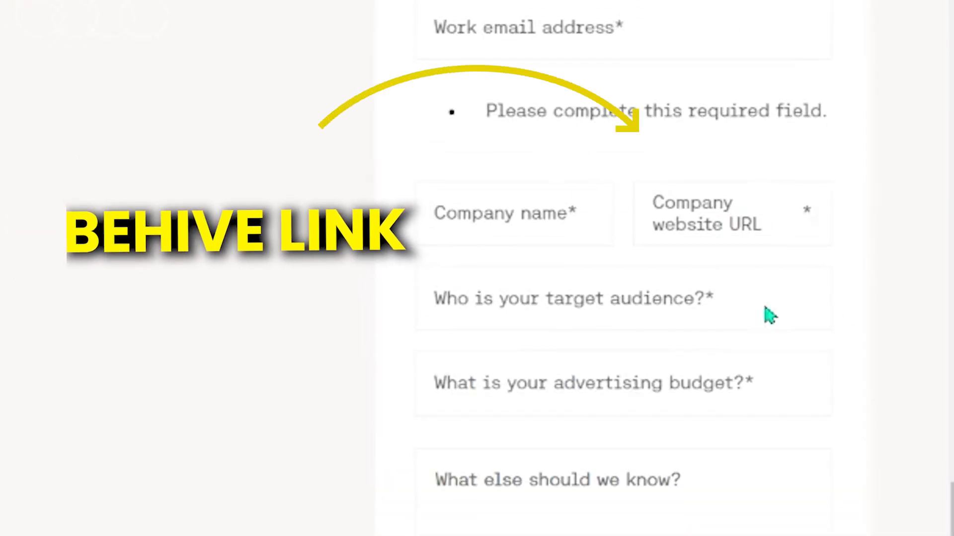
{"action": "scroll", "scroll_direction": "down", "scroll_amount": 3}
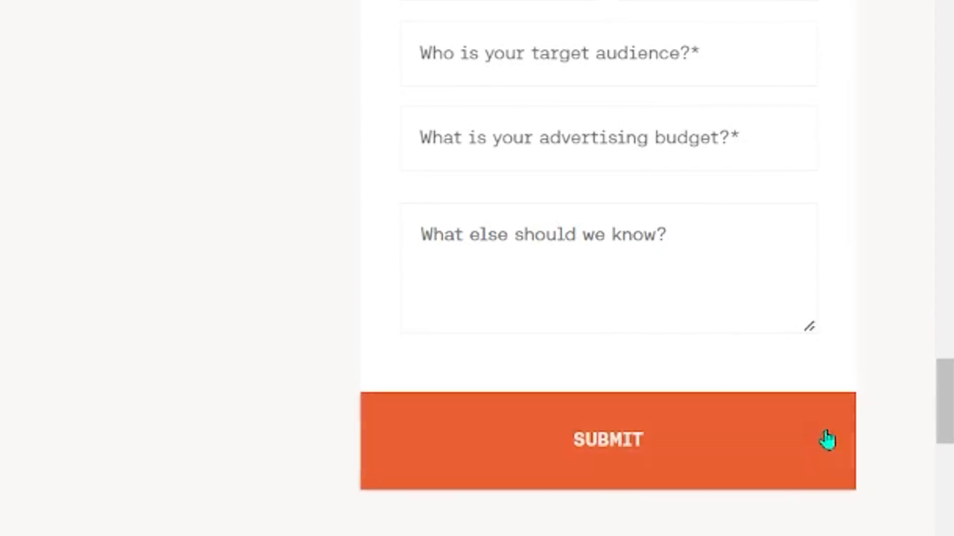
{"action": "left_click", "coordinate": [607, 439]}
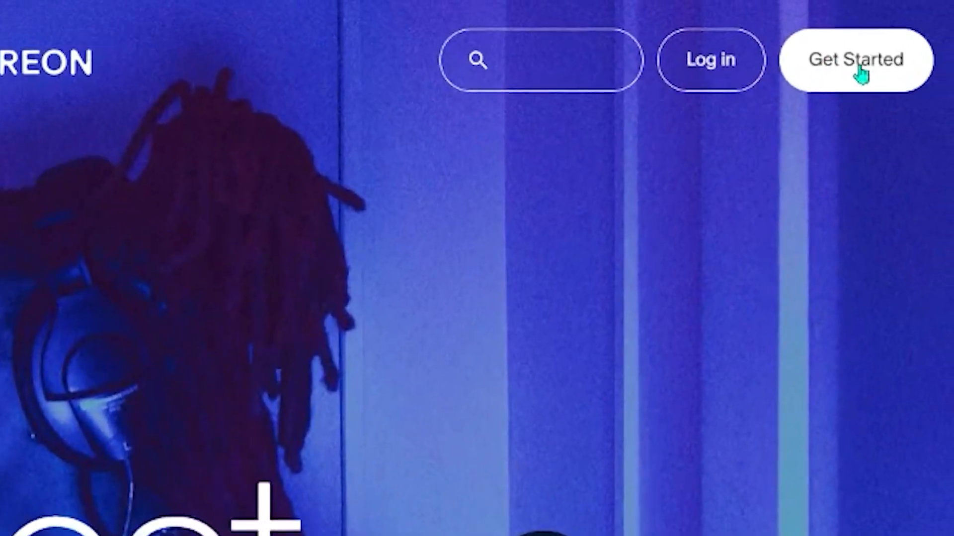
Step: Name the new Patreon creator page 'AI Revolution', skip social accounts, and open the page
{"action": "left_click", "coordinate": [855, 60]}
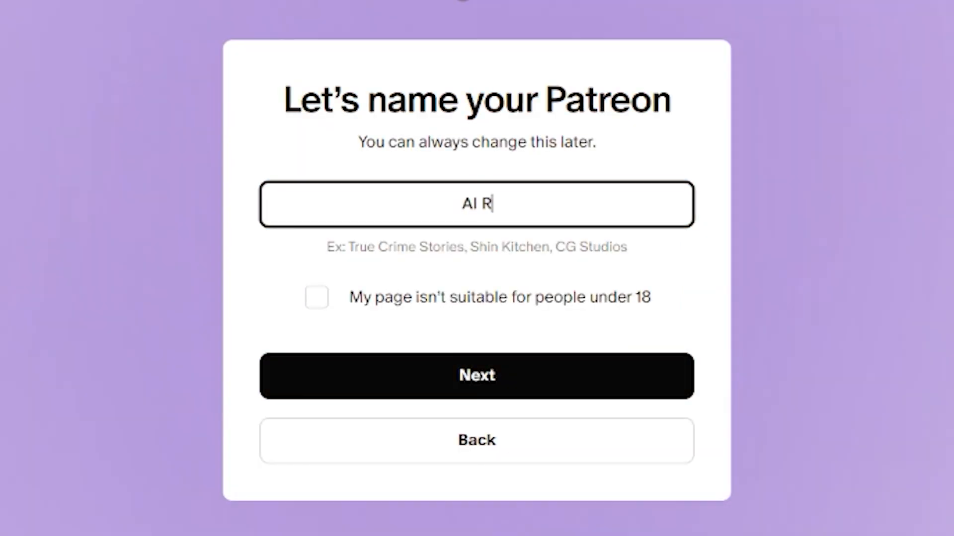
{"action": "type", "text": "evolution"}
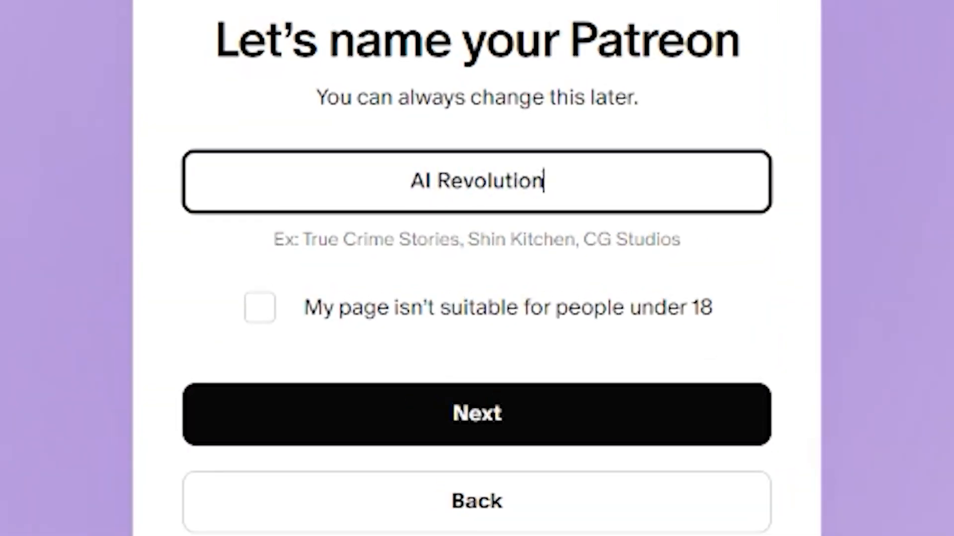
{"action": "left_click", "coordinate": [476, 415]}
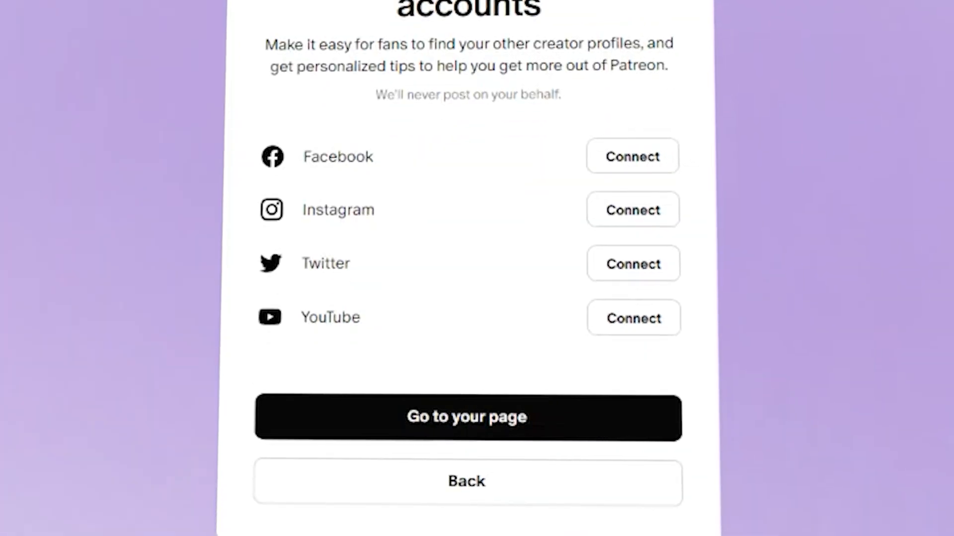
{"action": "left_click", "coordinate": [467, 417]}
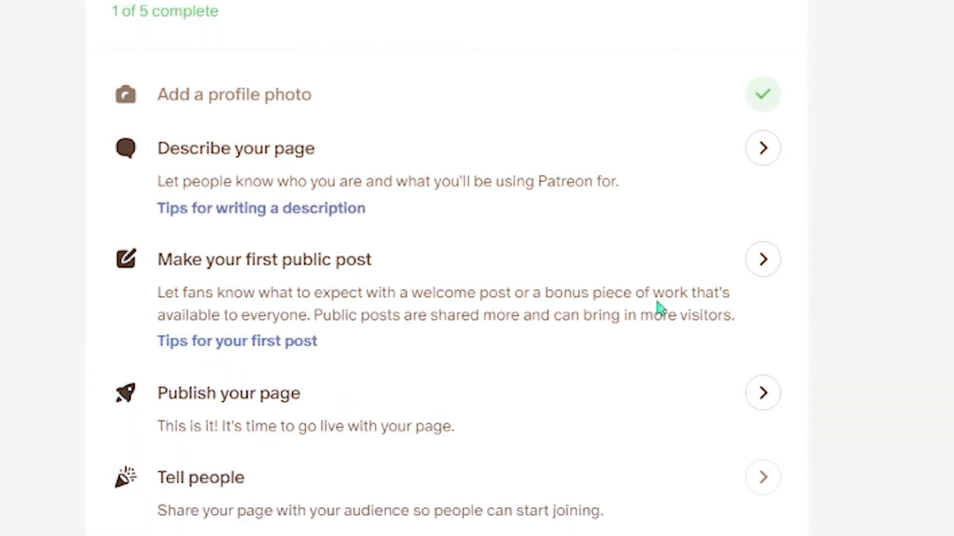
Step: Start the first public Patreon post as a Text post and confirm its publish options
{"action": "left_click", "coordinate": [763, 259]}
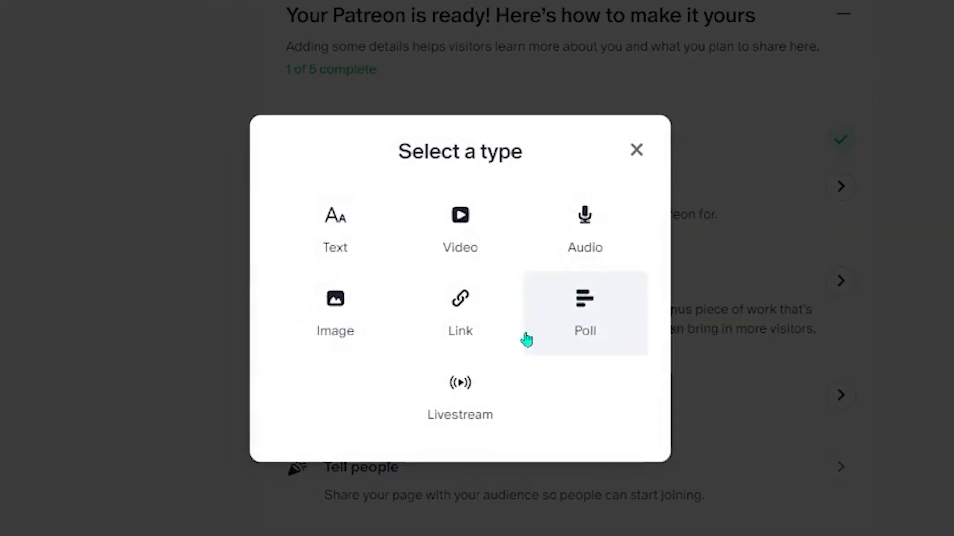
{"action": "mouse_move", "coordinate": [463, 402]}
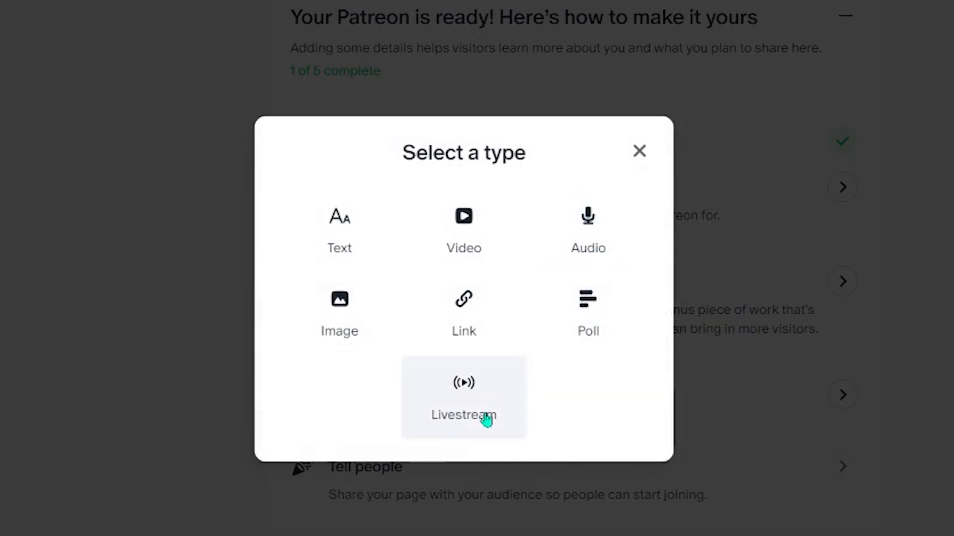
{"action": "mouse_move", "coordinate": [363, 247]}
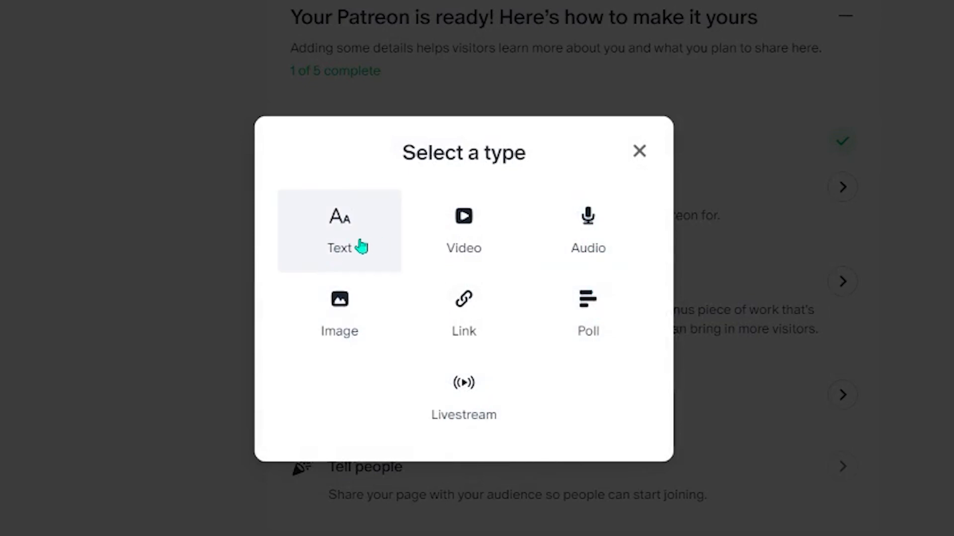
{"action": "left_click", "coordinate": [339, 231]}
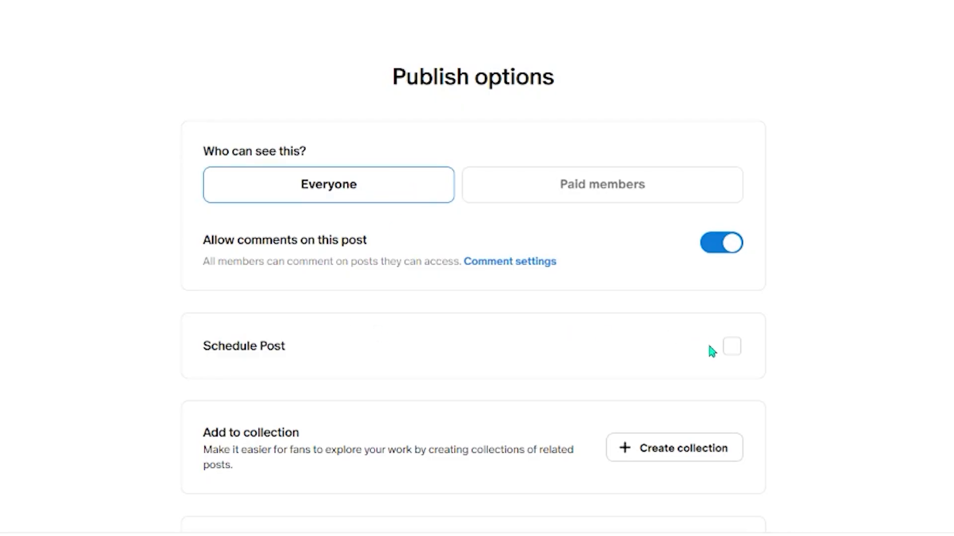
{"action": "scroll", "scroll_direction": "down", "scroll_amount": 3}
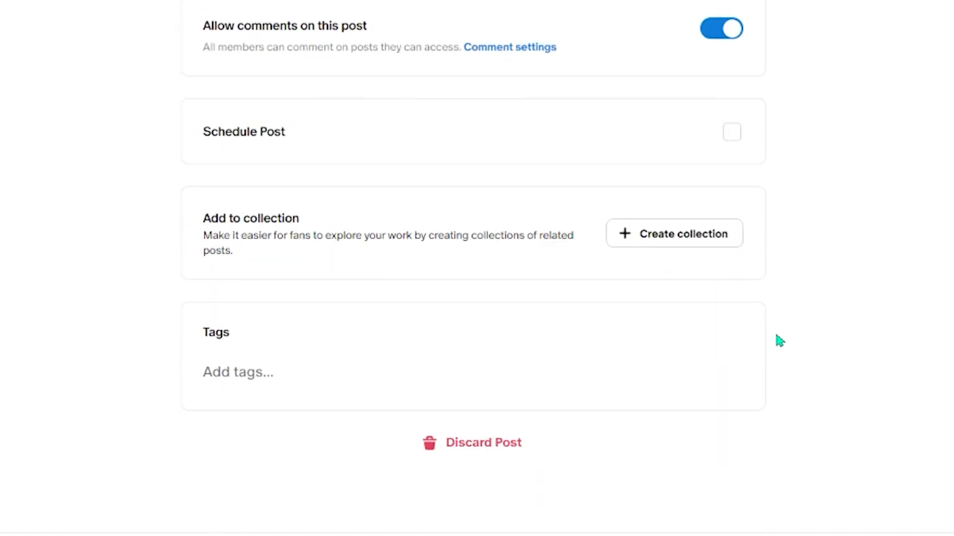
{"action": "left_click", "coordinate": [121, 313]}
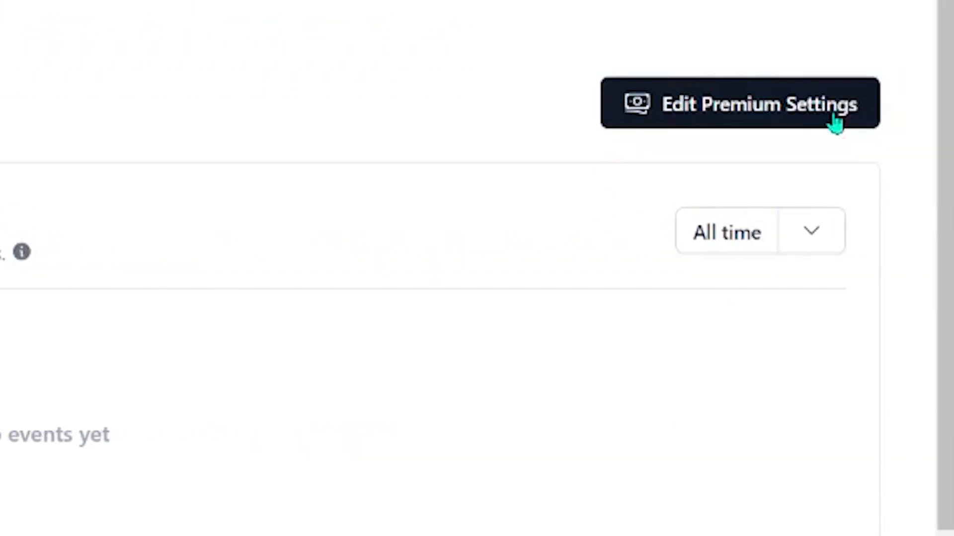
{"action": "mouse_move", "coordinate": [691, 106]}
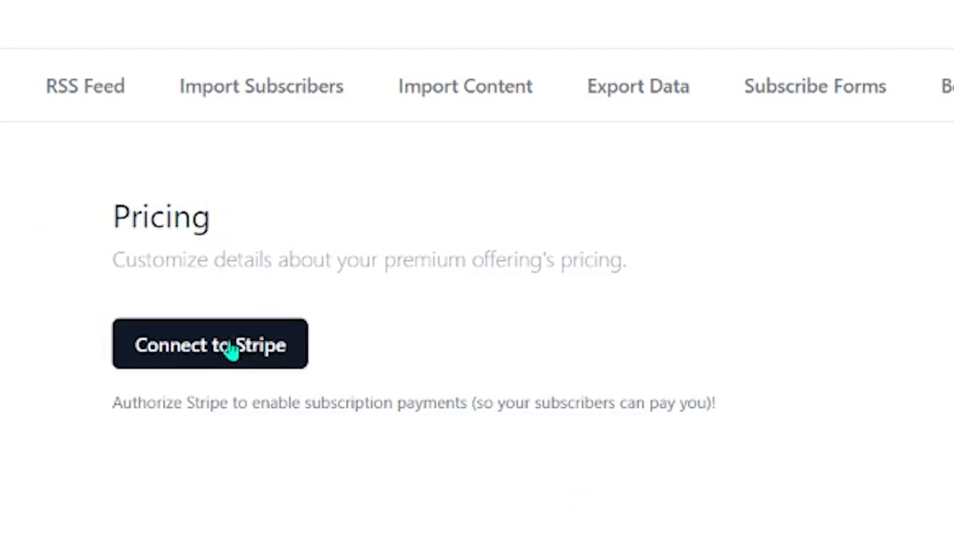
Step: Click 'Connect to Stripe' under beehiiv Pricing for paid subscriptions
{"action": "left_click", "coordinate": [209, 344]}
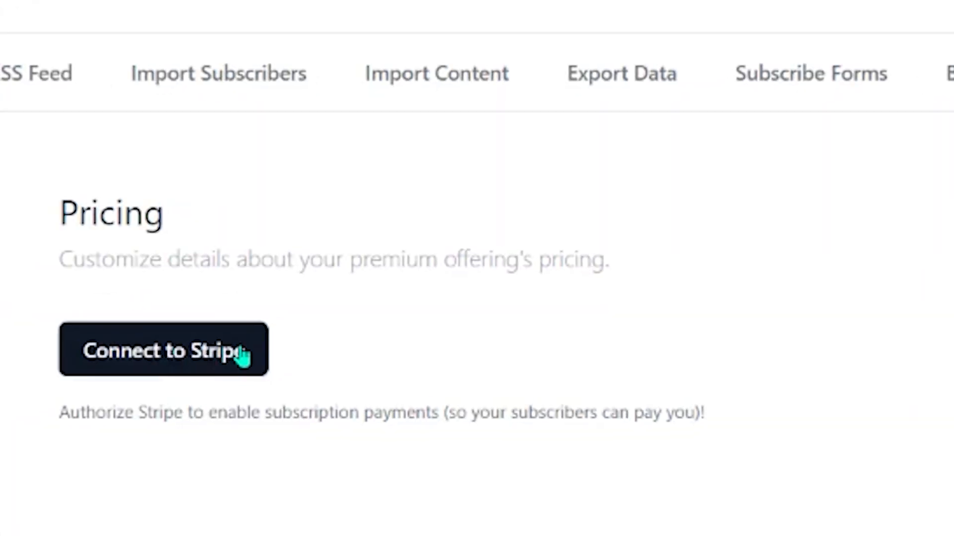
{"action": "scroll", "scroll_direction": "right", "scroll_amount": 3}
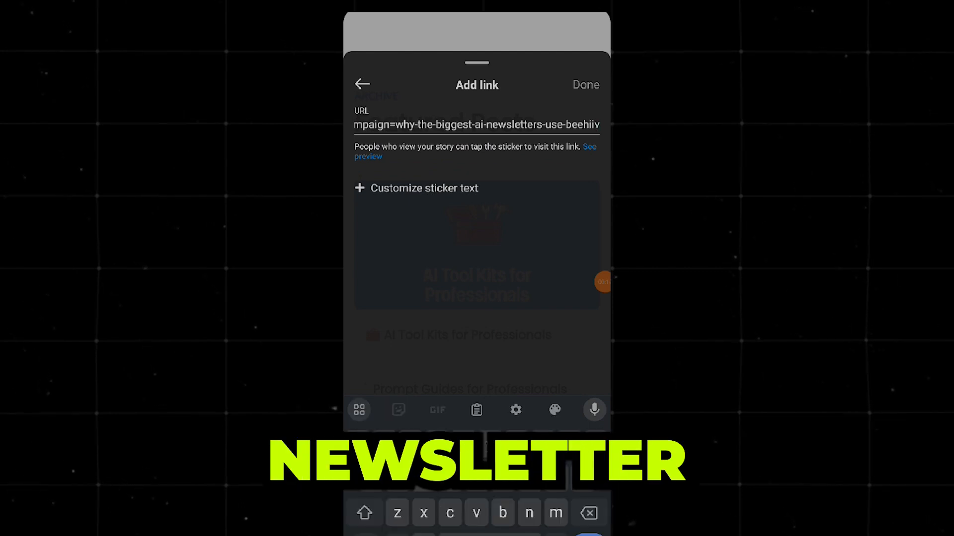
Step: Confirm the beehiiv newsletter URL on the Instagram story link sticker
{"action": "left_click", "coordinate": [585, 84]}
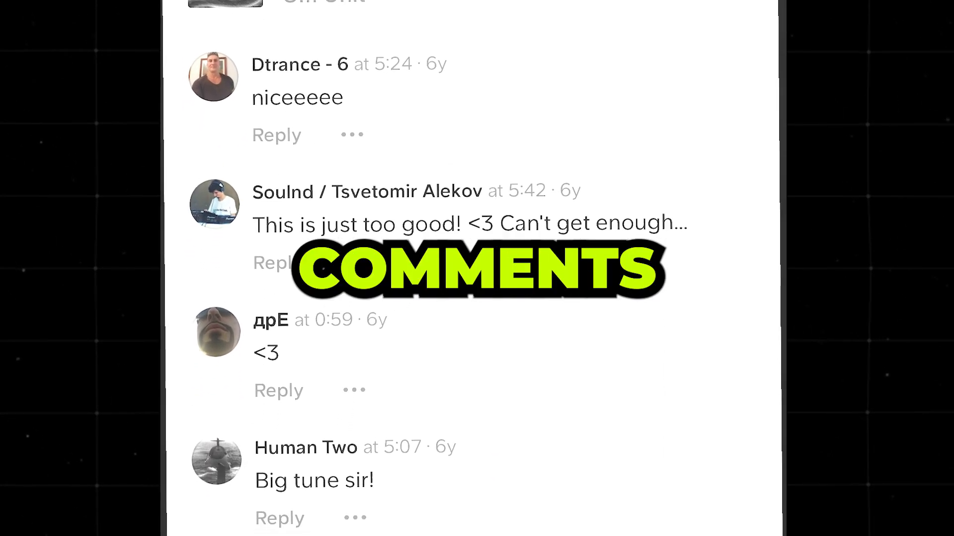
{"action": "scroll", "scroll_direction": "down", "scroll_amount": 3}
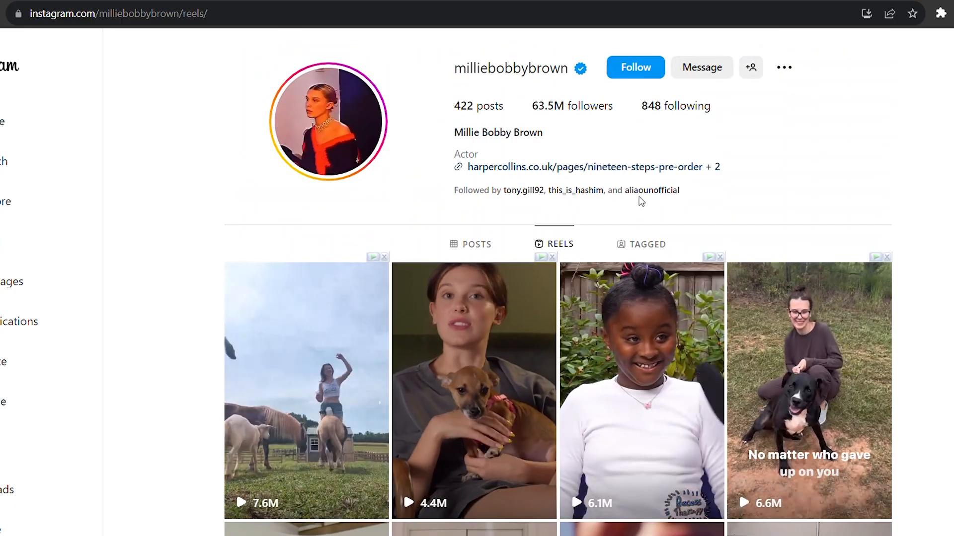
Step: Open a popular creator's Reels tab on Instagram
{"action": "left_click", "coordinate": [710, 167]}
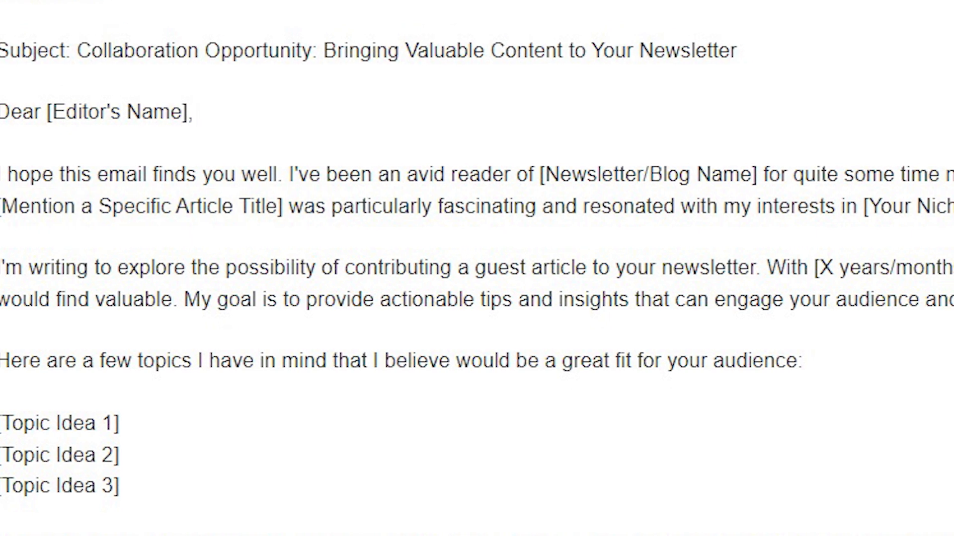
Step: Scroll the guest-article pitch template to the linked [Newsletter/Blog Name] placeholder
{"action": "scroll", "scroll_direction": "right", "scroll_amount": 3}
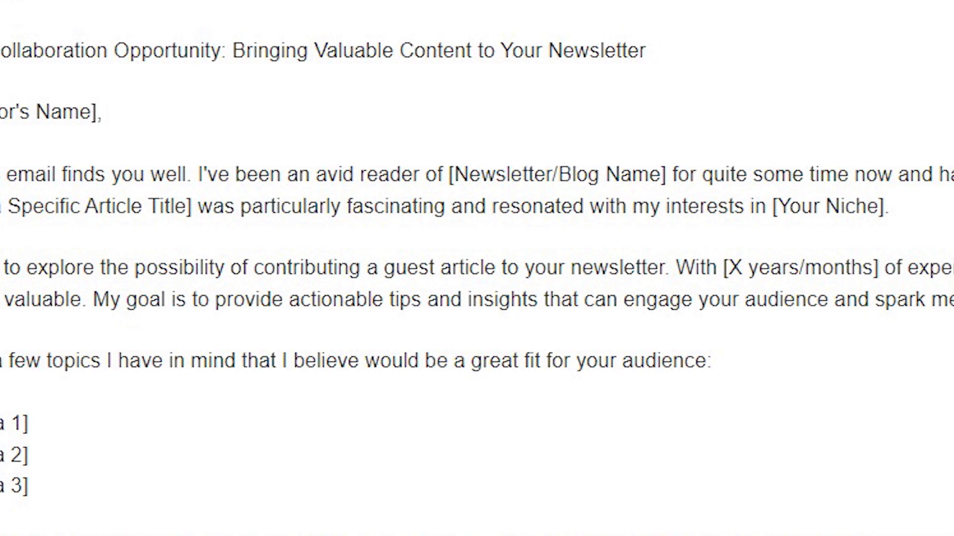
{"action": "scroll", "scroll_direction": "right", "scroll_amount": 3}
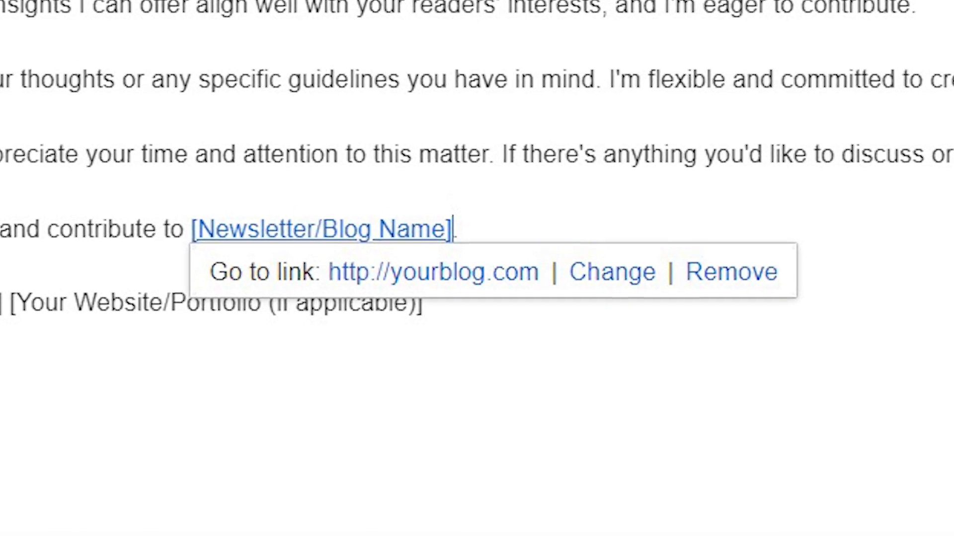
{"action": "scroll", "scroll_direction": "right", "scroll_amount": 3}
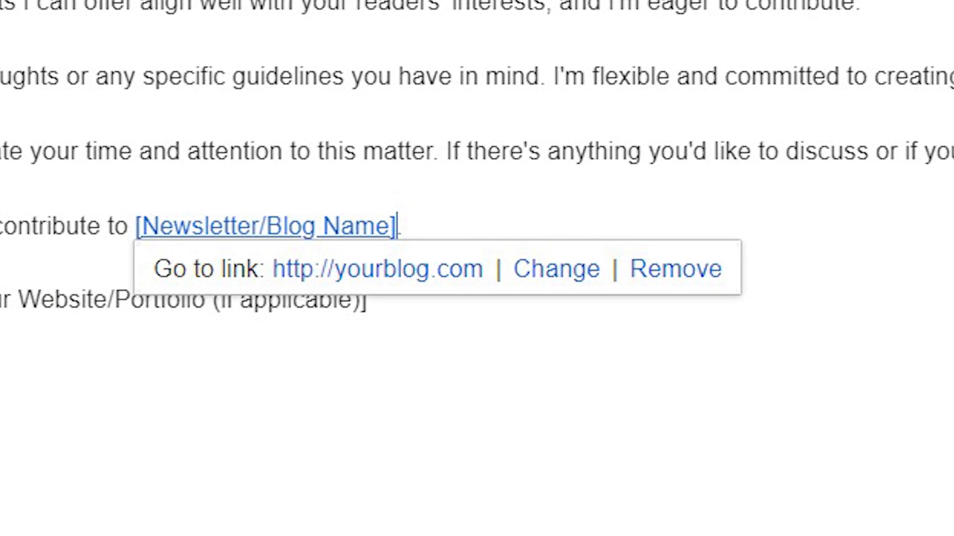